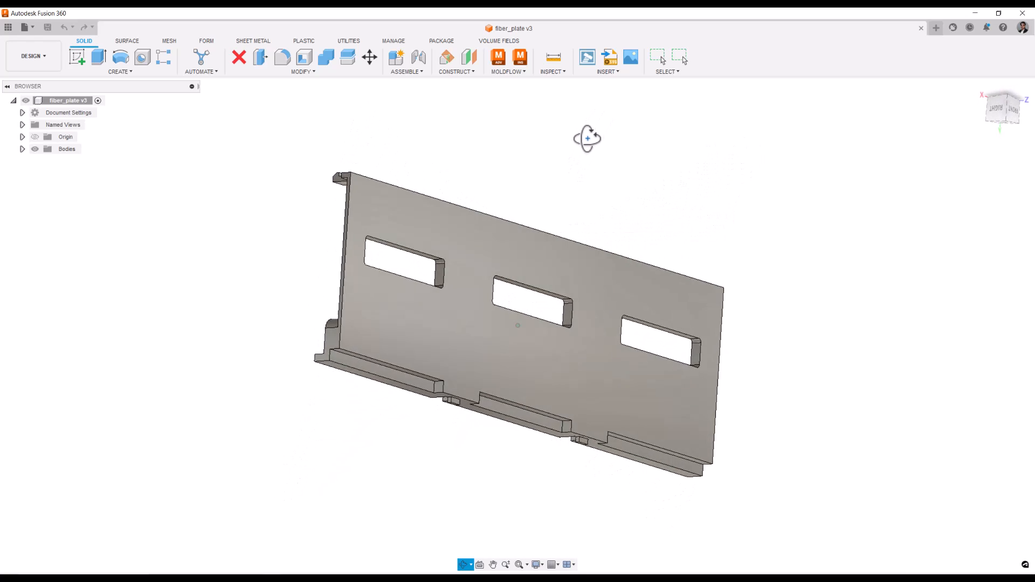
Step: Orbit the fiber_plate until its ribbed side with the three openings faces the viewer
drag(586, 139, 541, 186)
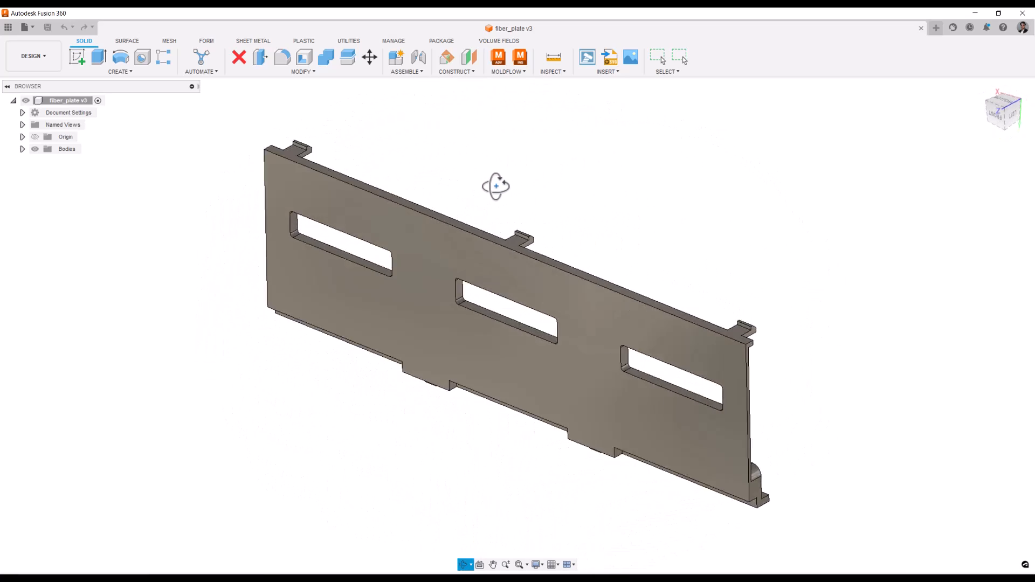
drag(496, 186, 563, 174)
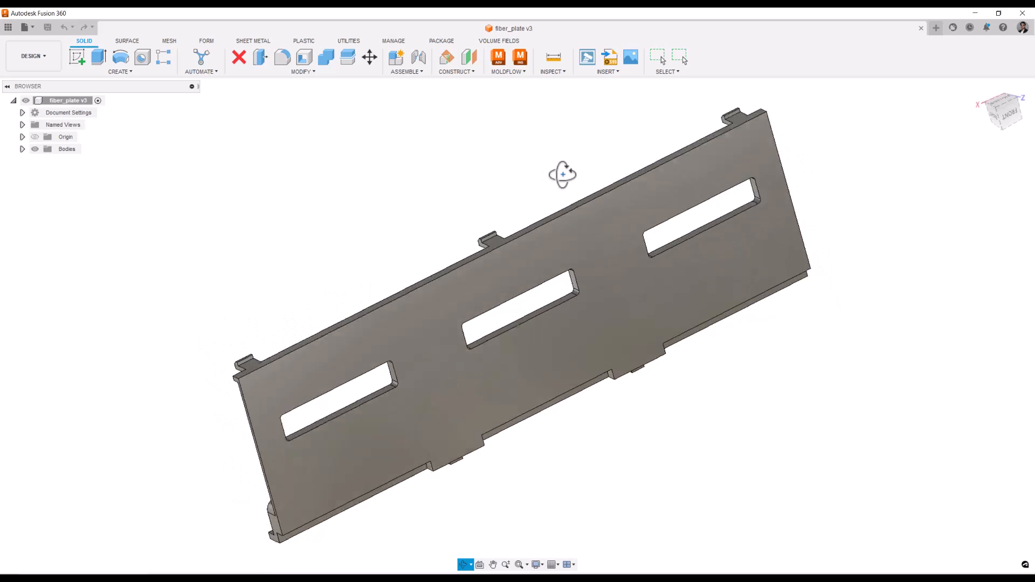
drag(563, 175, 677, 129)
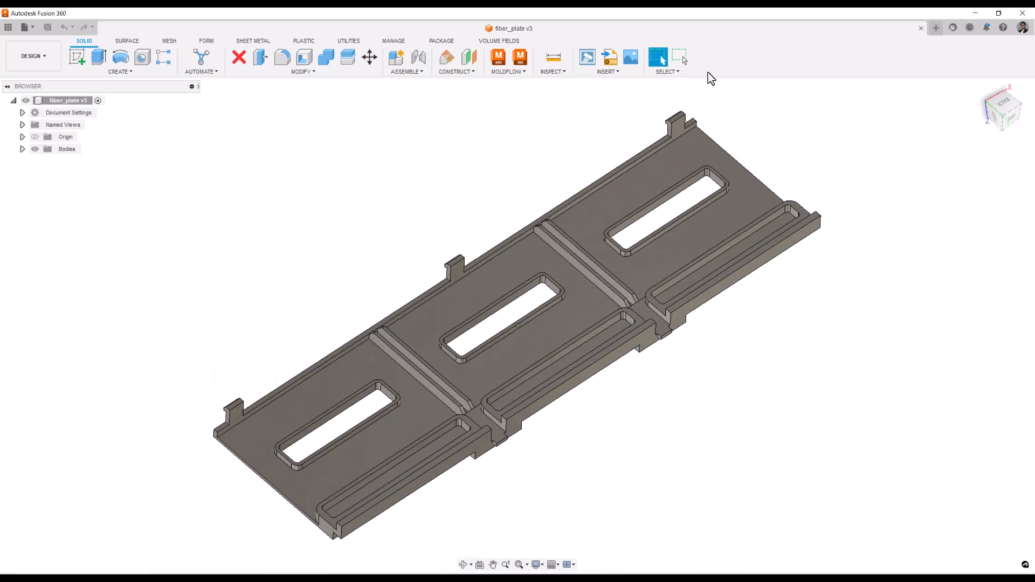
click(553, 57)
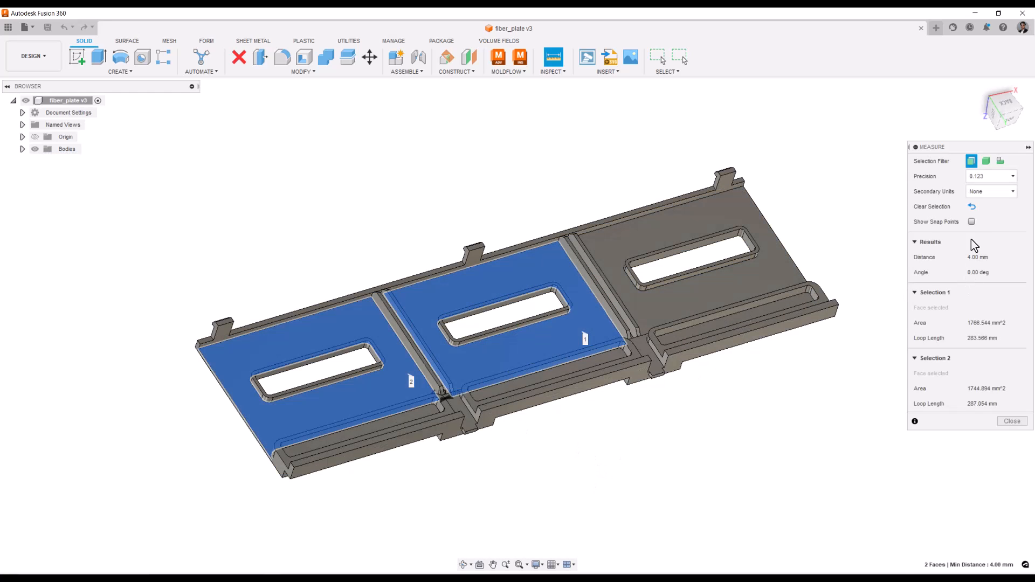
click(971, 207)
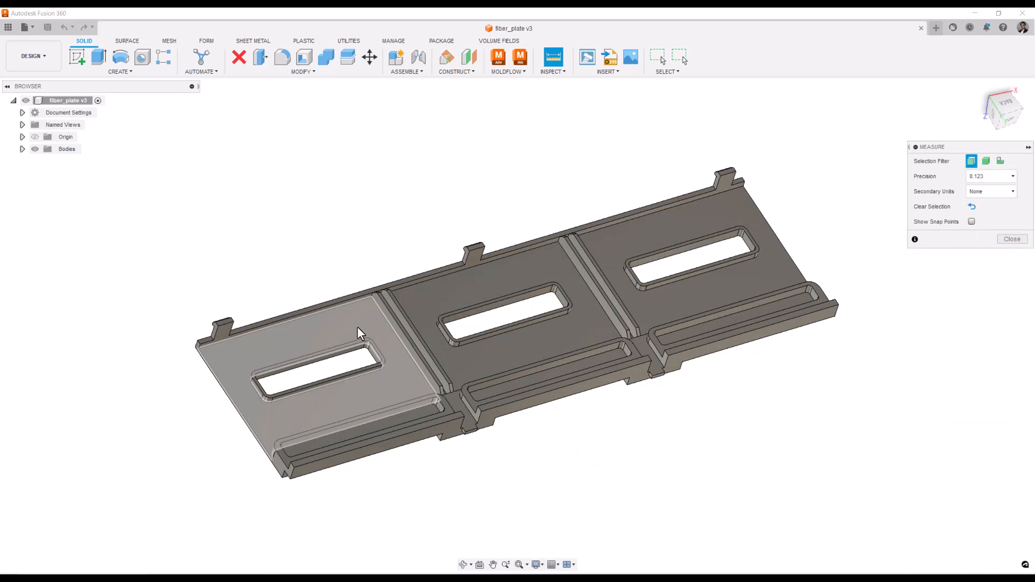
mouse_move(360, 333)
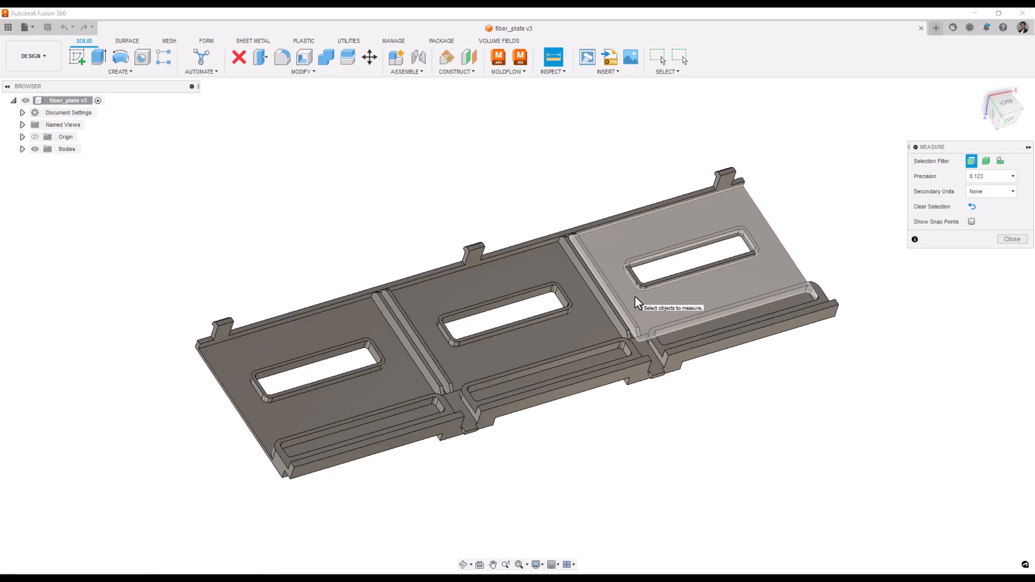
mouse_move(485, 366)
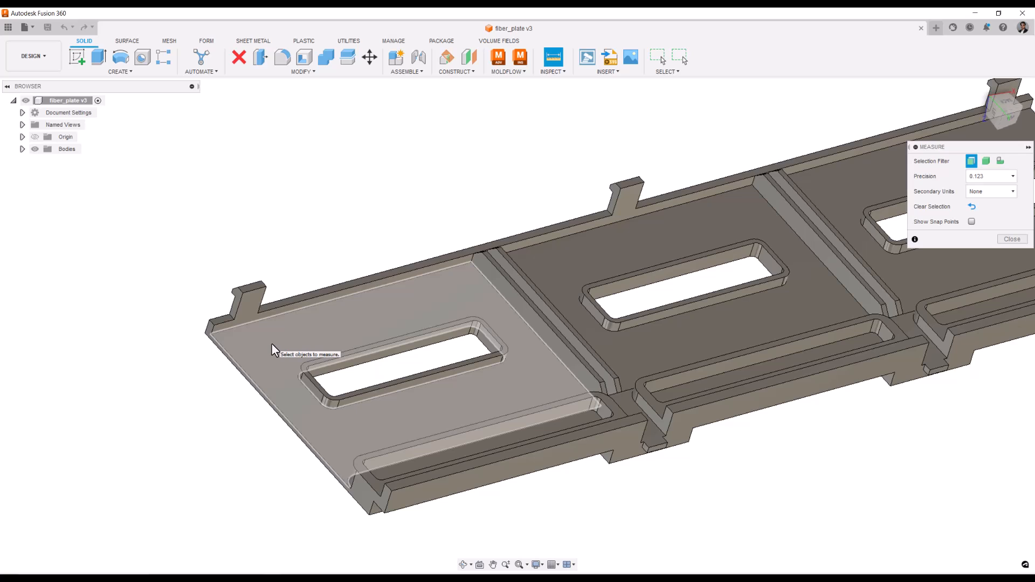
click(1011, 239)
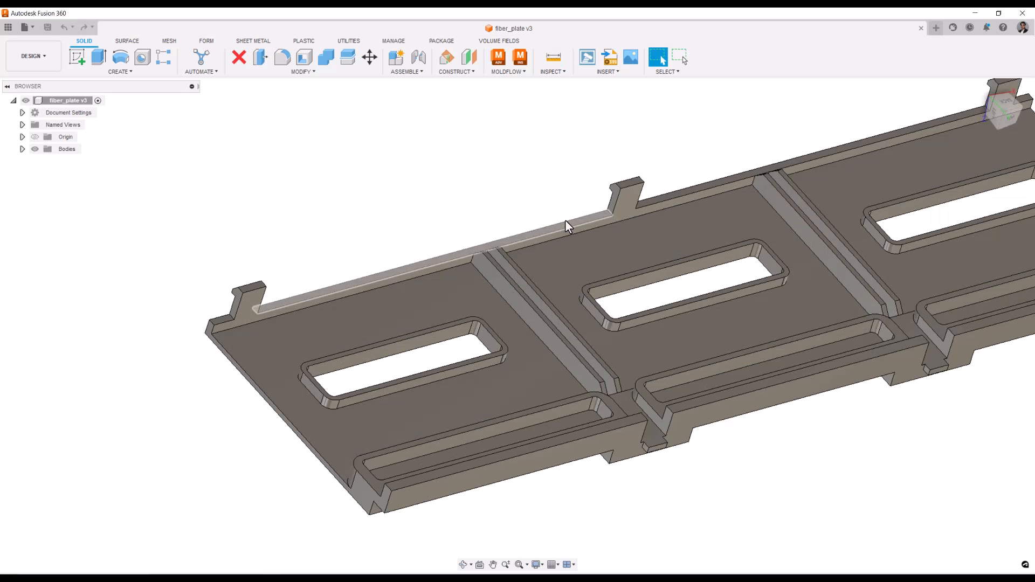
Step: Send the plate to Moldflow Insight via Simulate in Moldflow Insight, dismissing the 3Dconnexion notice
click(507, 72)
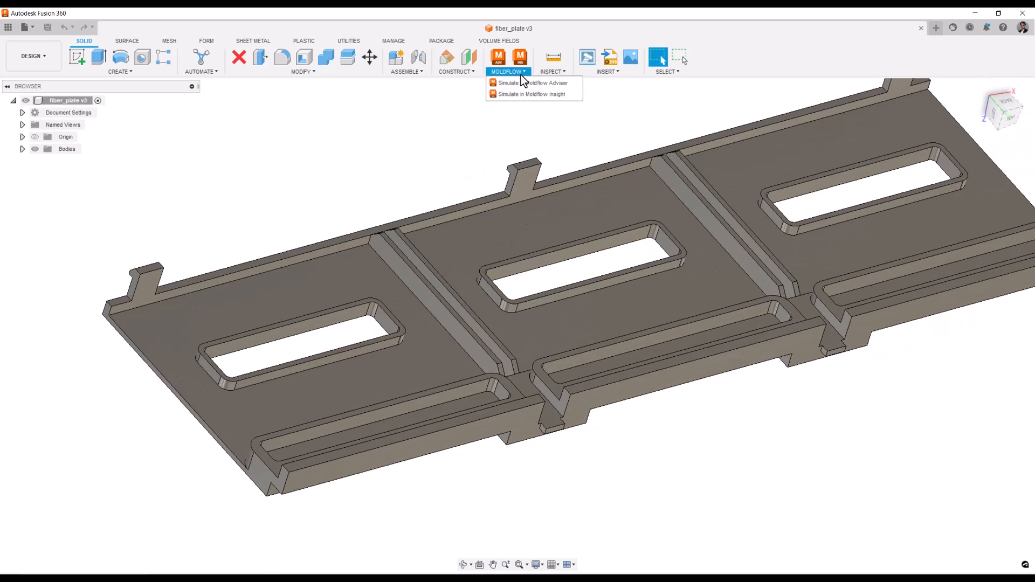
mouse_move(533, 99)
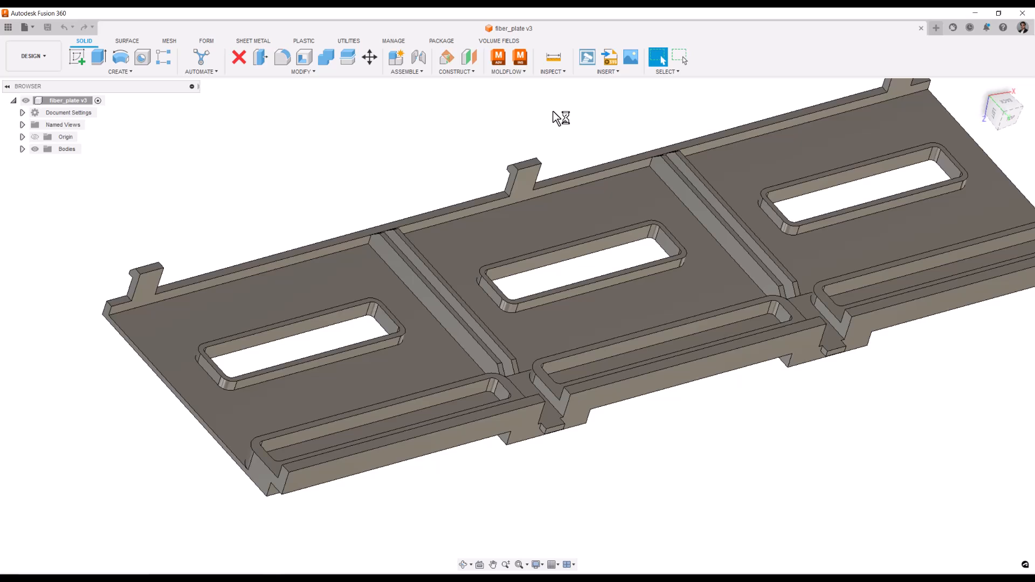
click(520, 58)
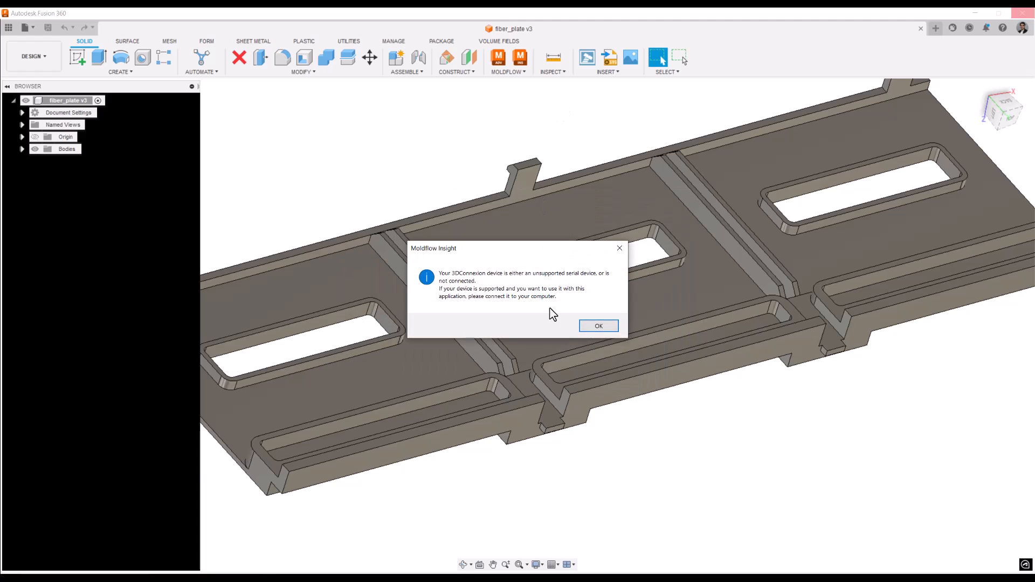
click(597, 325)
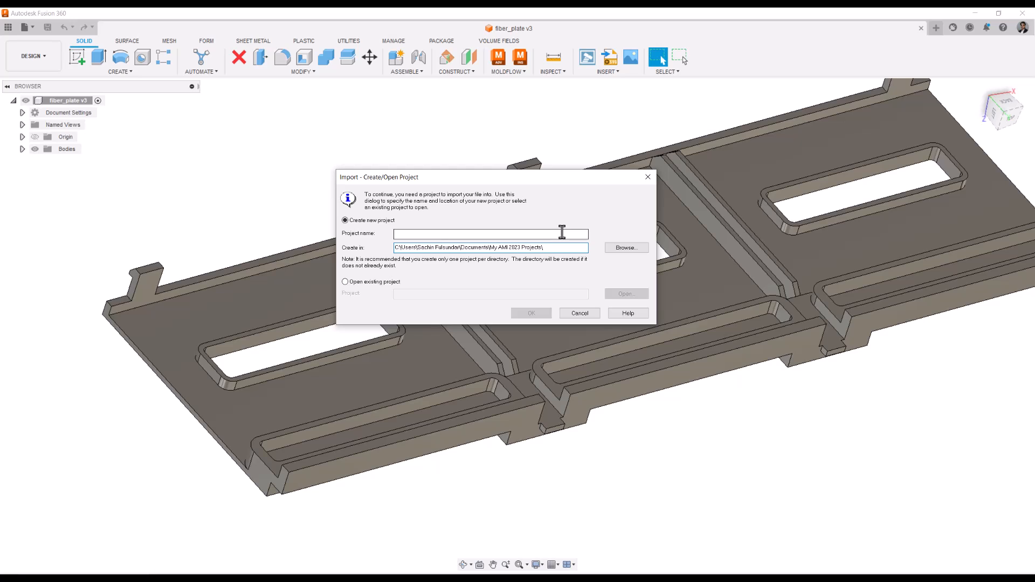
Step: Extend the Create in path with Design_Pro and create the Moldflow project Grill_Part
text(Design)
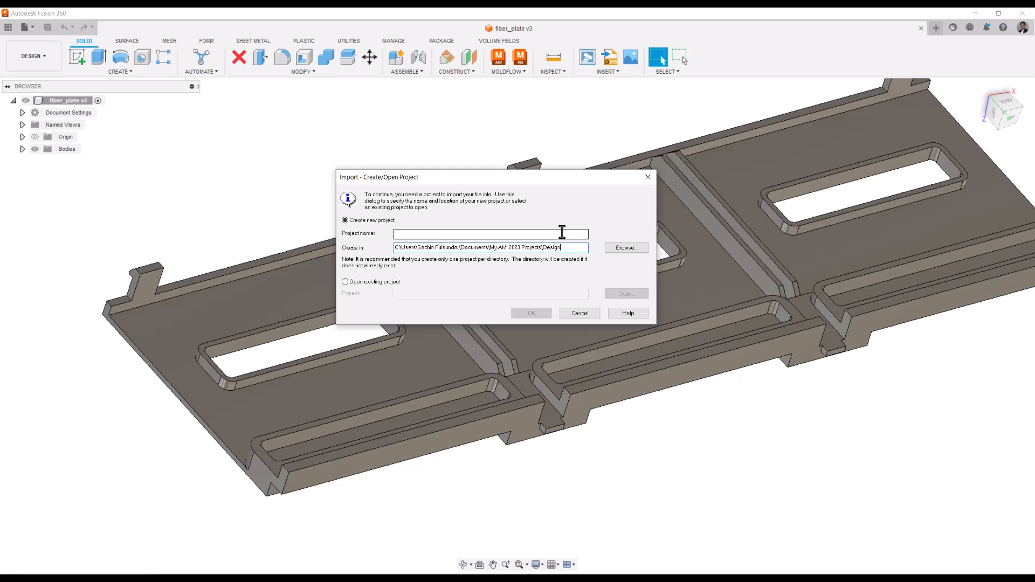
text(_Processopt)
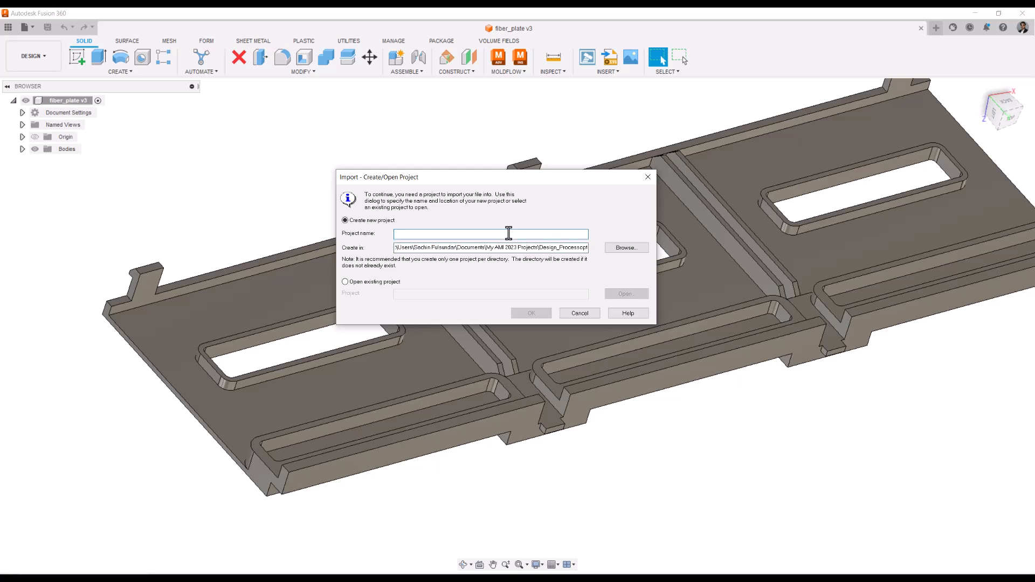
text(Grill)
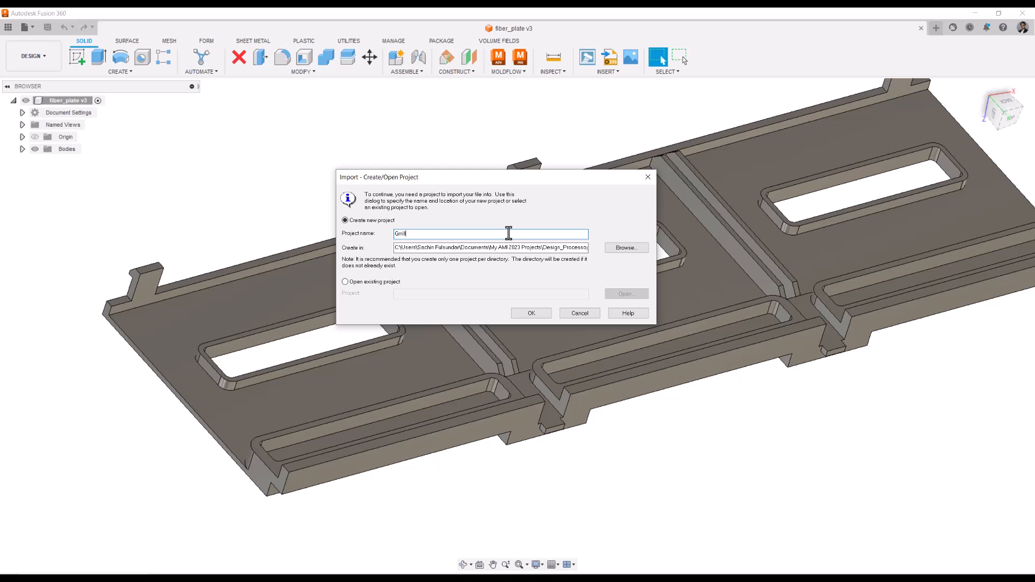
key(BackSpace)
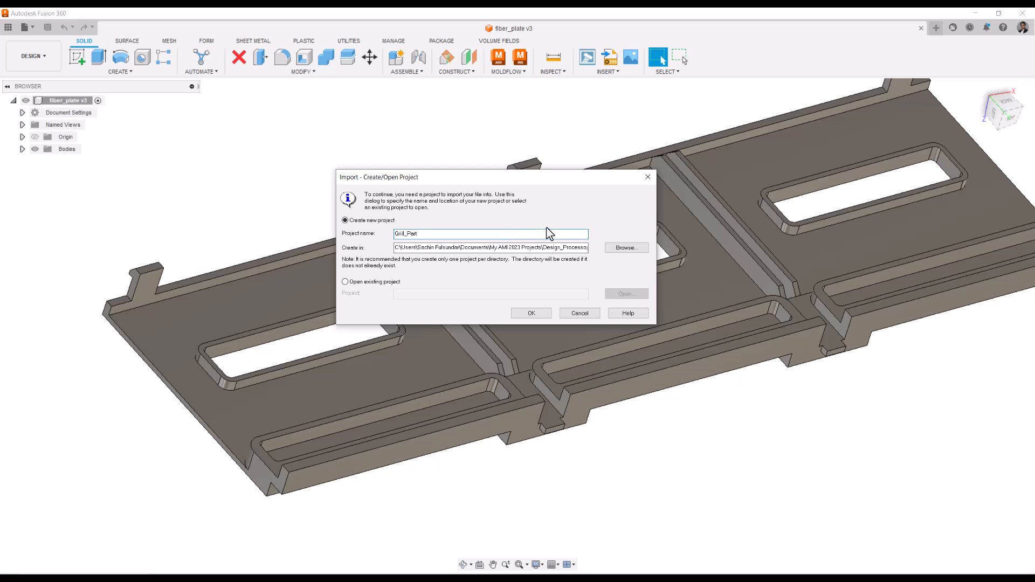
click(530, 313)
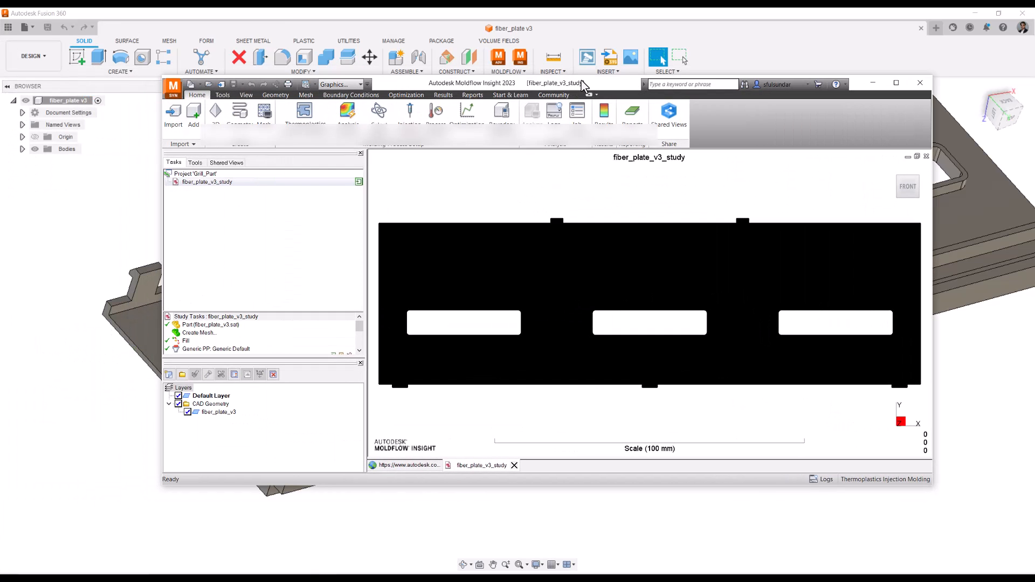
Step: Maximize Moldflow and set the plate layer colour to Default blue, then orbit to show the ribbed top
click(896, 83)
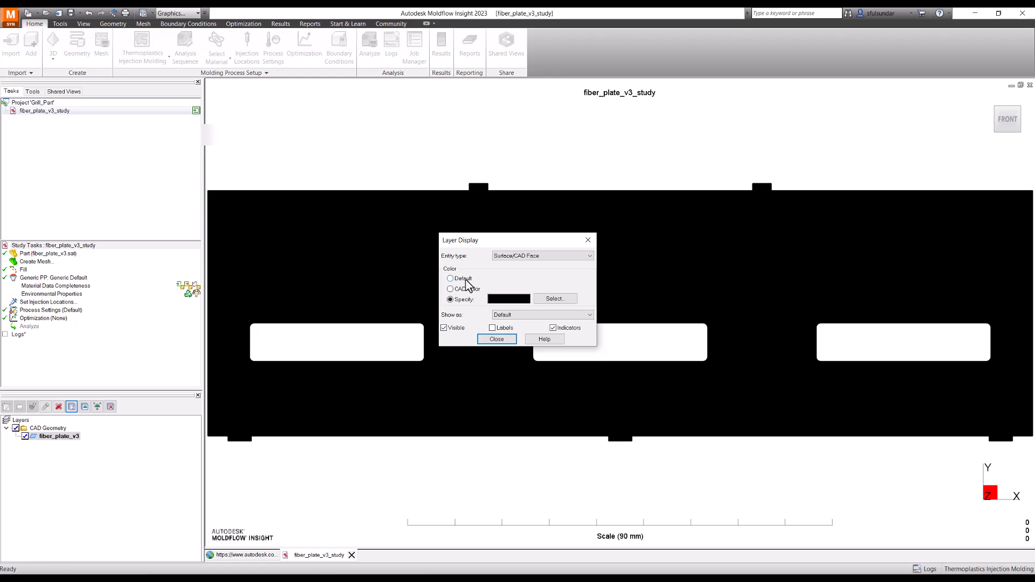
click(450, 279)
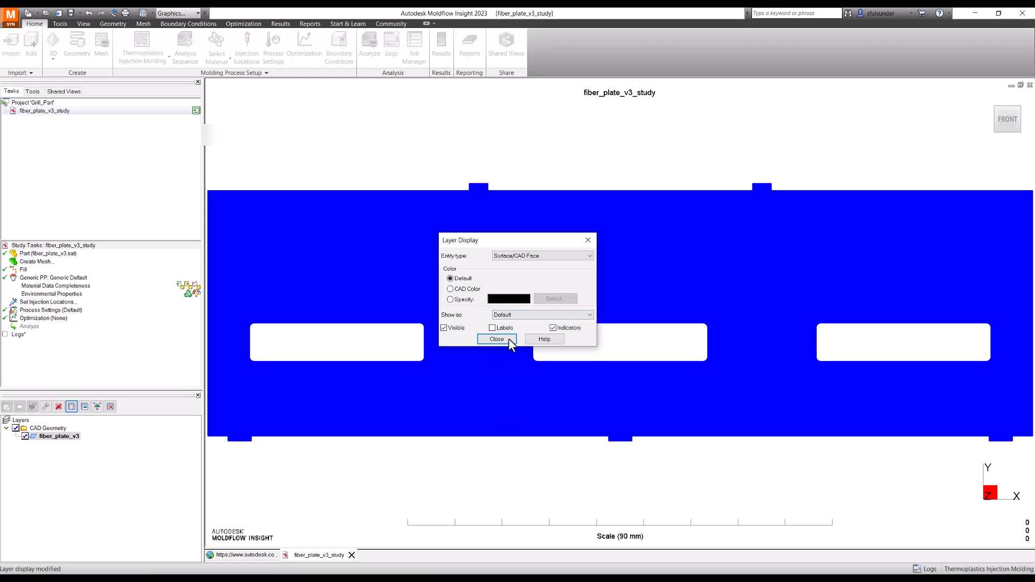
click(496, 338)
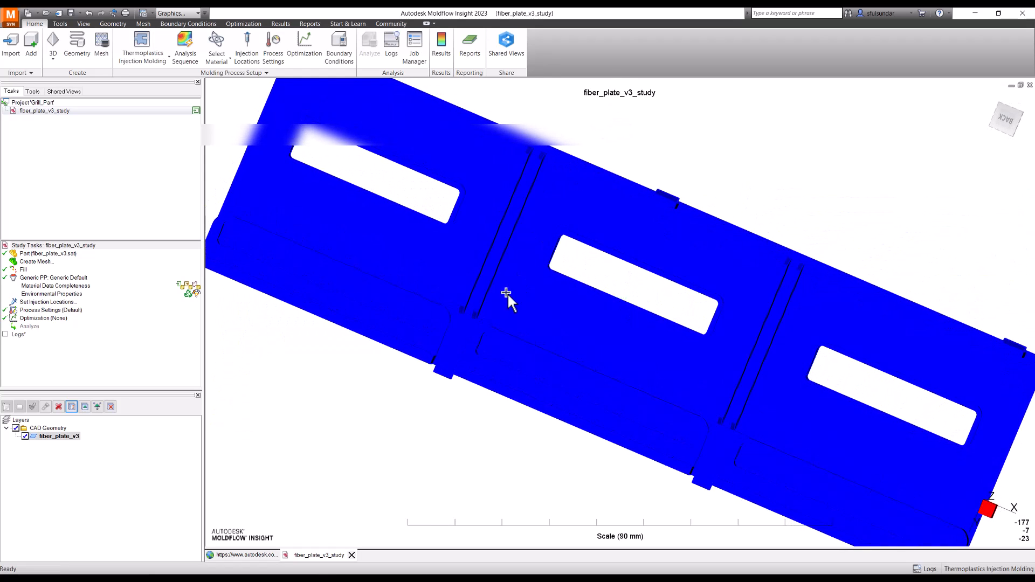
drag(508, 298, 617, 311)
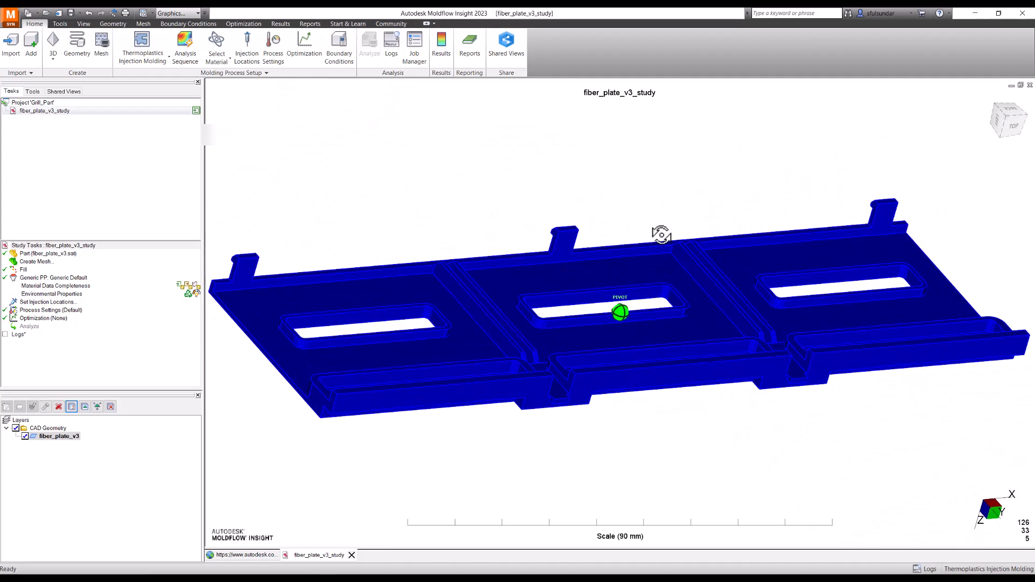
drag(660, 234, 221, 348)
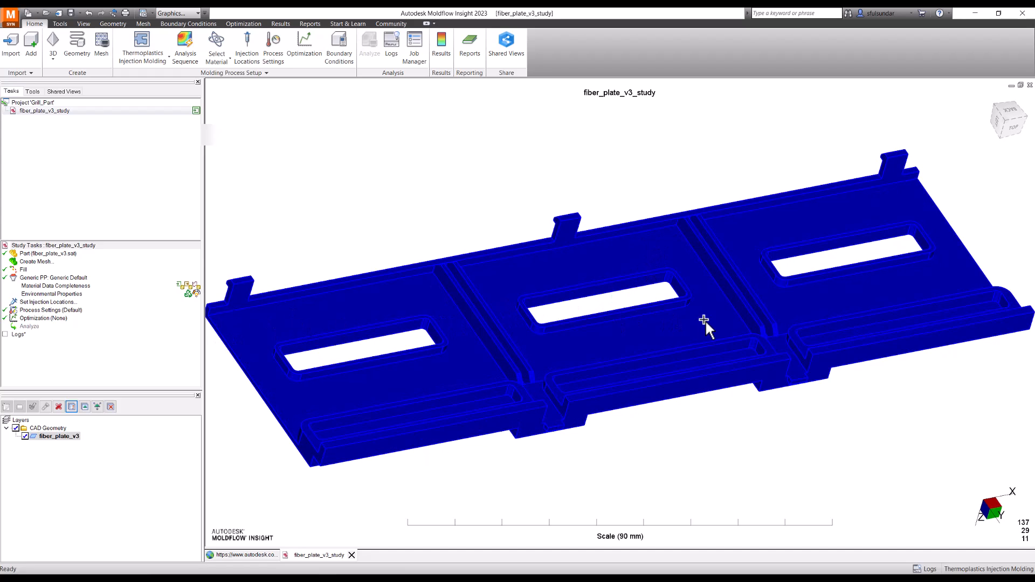
mouse_move(112, 24)
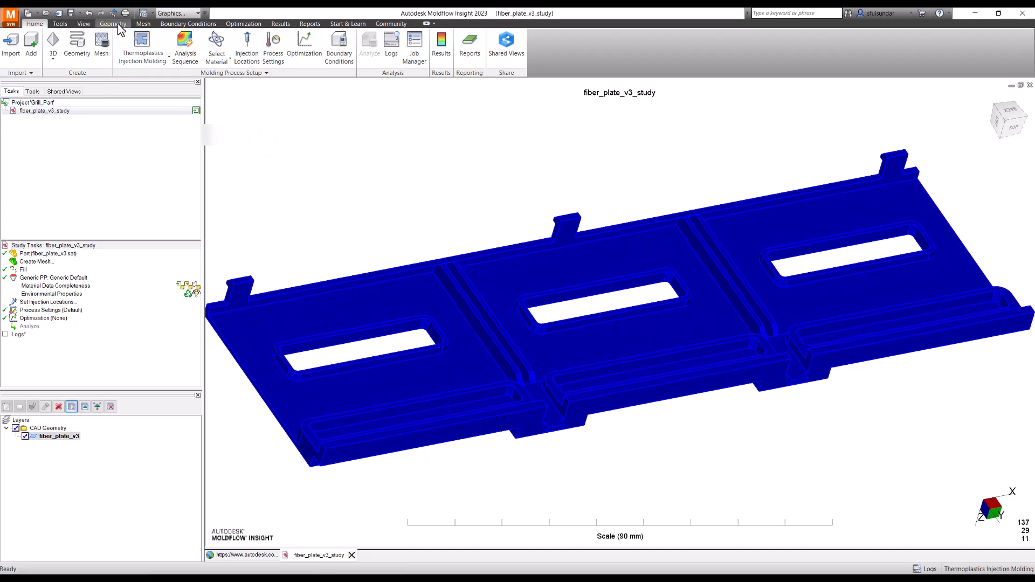
Step: Start the Modify CAD Surfaces tool in normal-direction mode from the Geometry tools
click(113, 24)
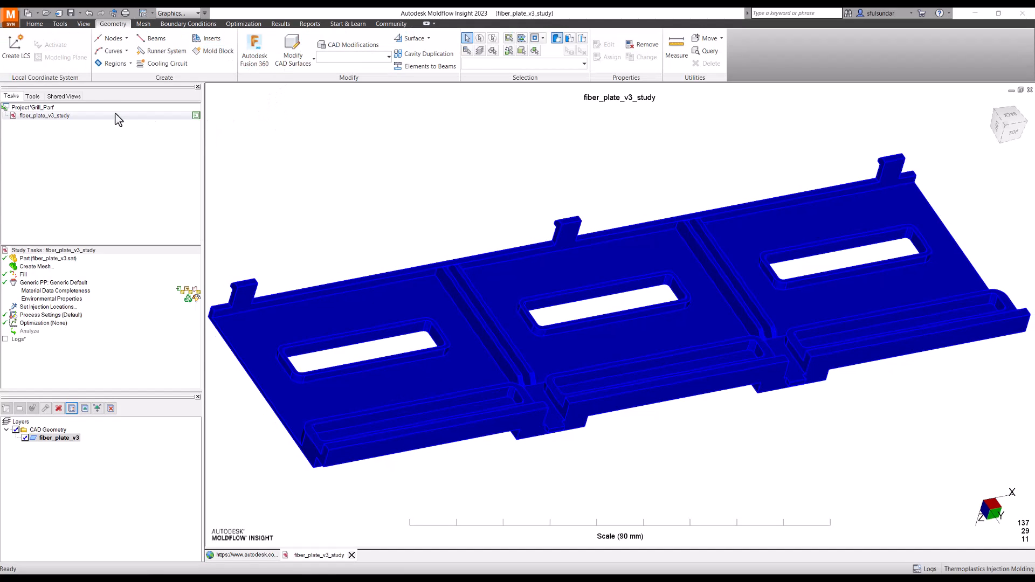
click(292, 51)
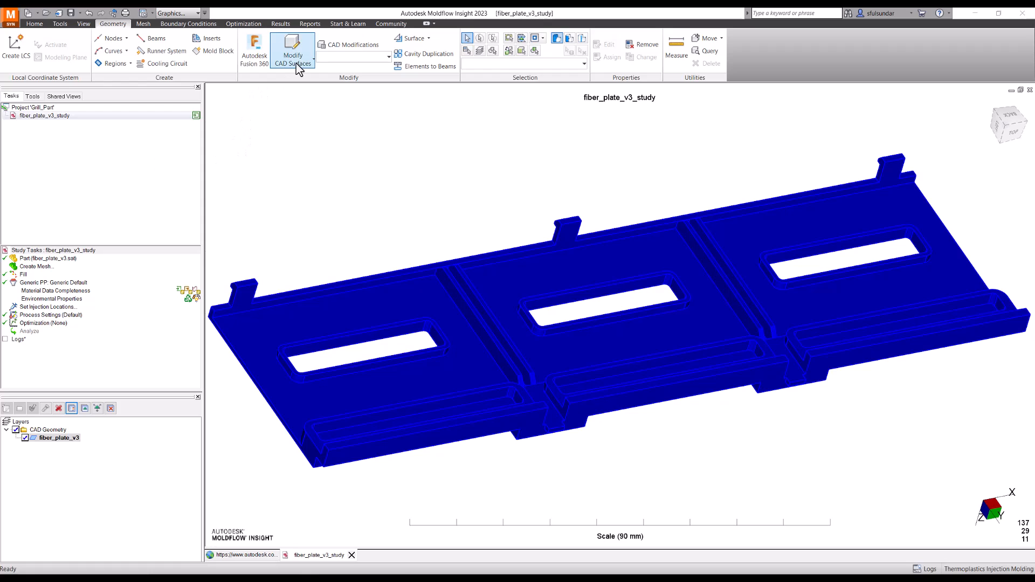
click(292, 49)
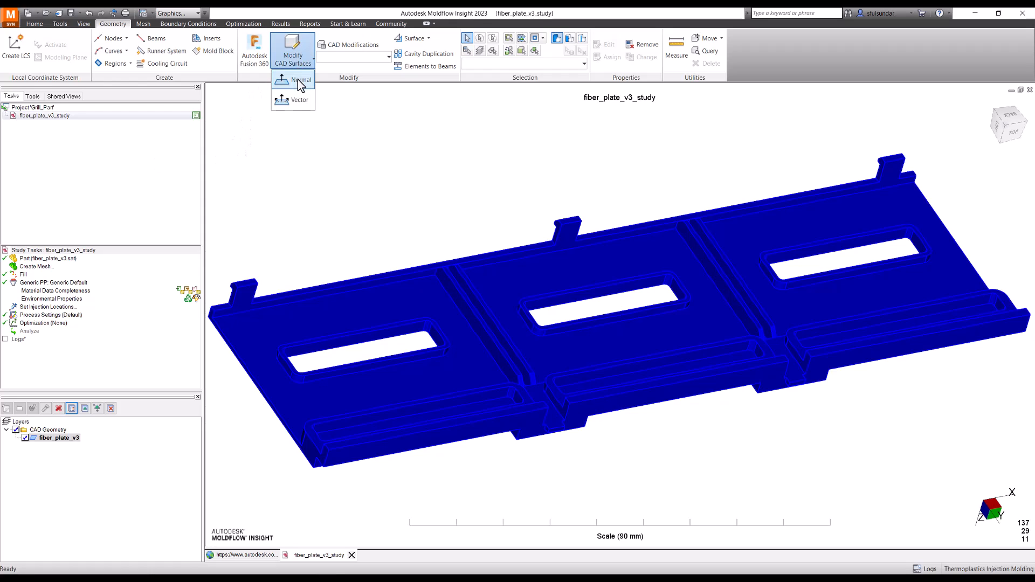
click(301, 78)
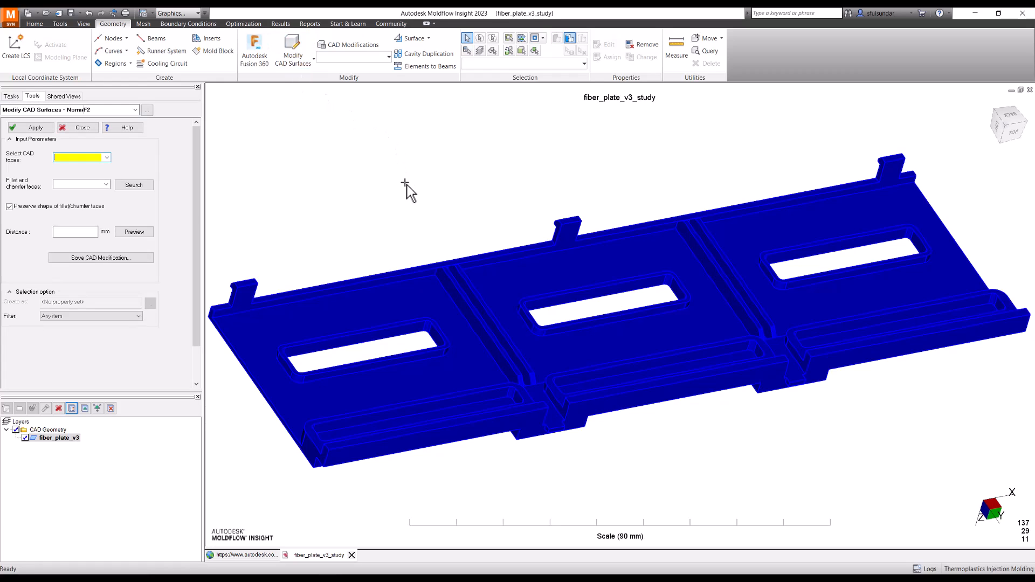
Step: Select the base faces F6, F10 and F18 of the three plate bays as surfaces to modify
click(416, 298)
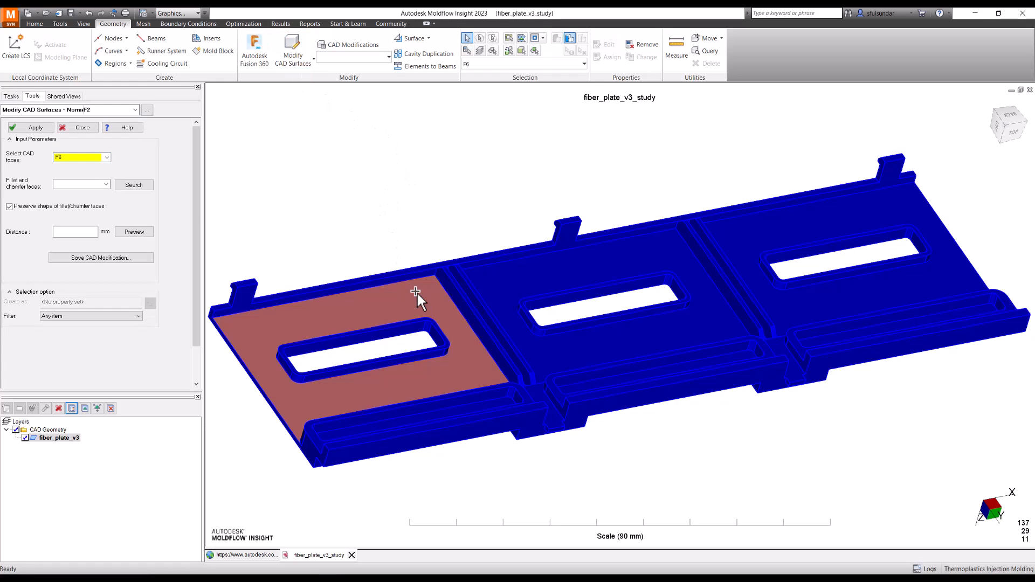
click(597, 289)
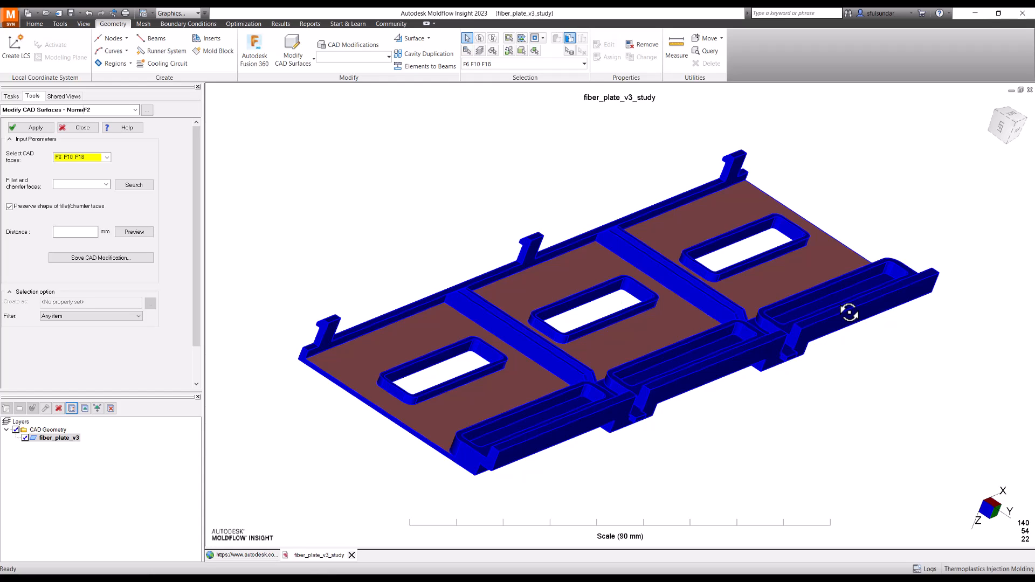
click(133, 184)
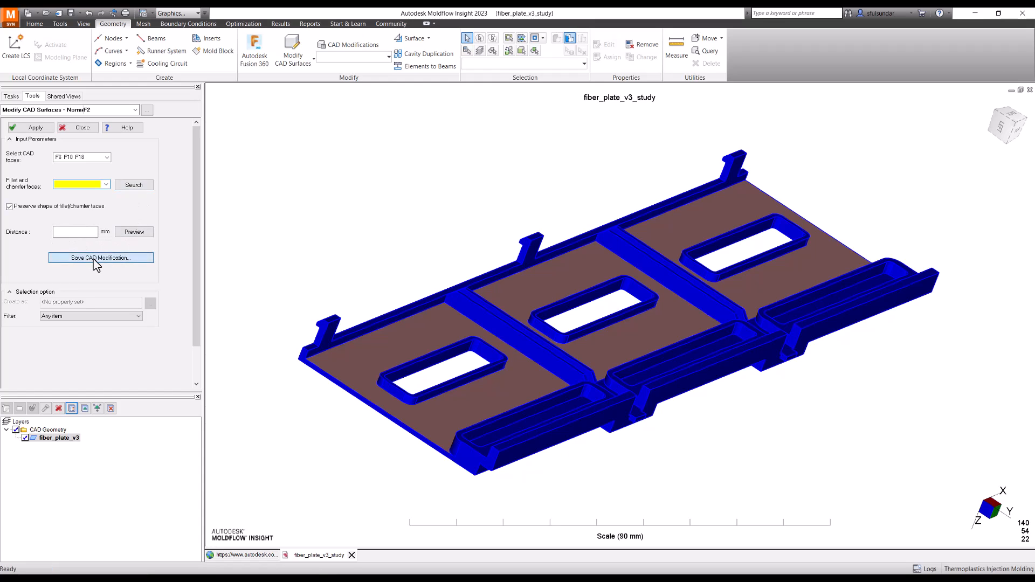
Step: Save the three base faces as a CAD modification named Basewall and close the modification tool
click(100, 258)
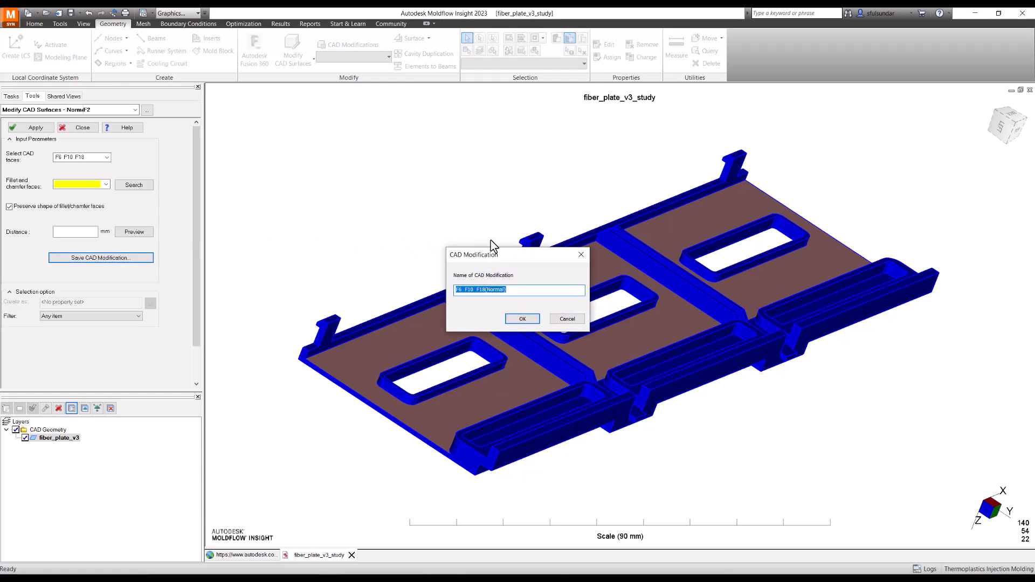
text(Basewall)
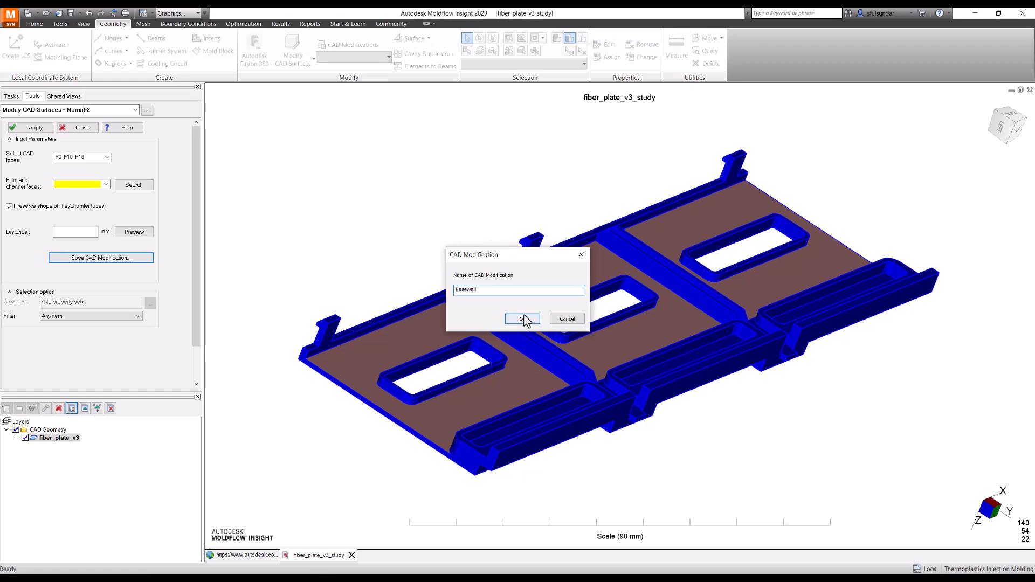
click(520, 319)
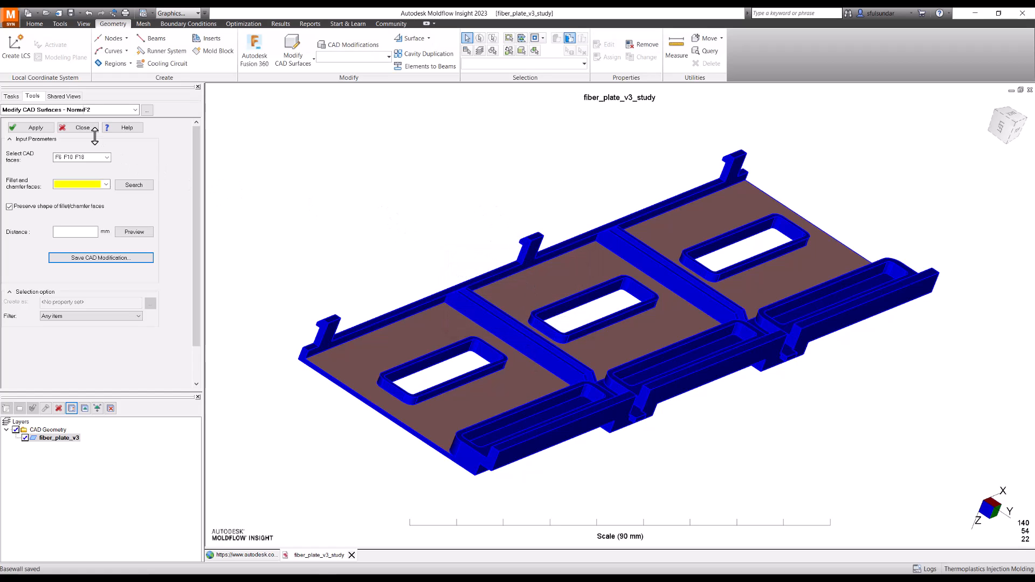
mouse_move(83, 128)
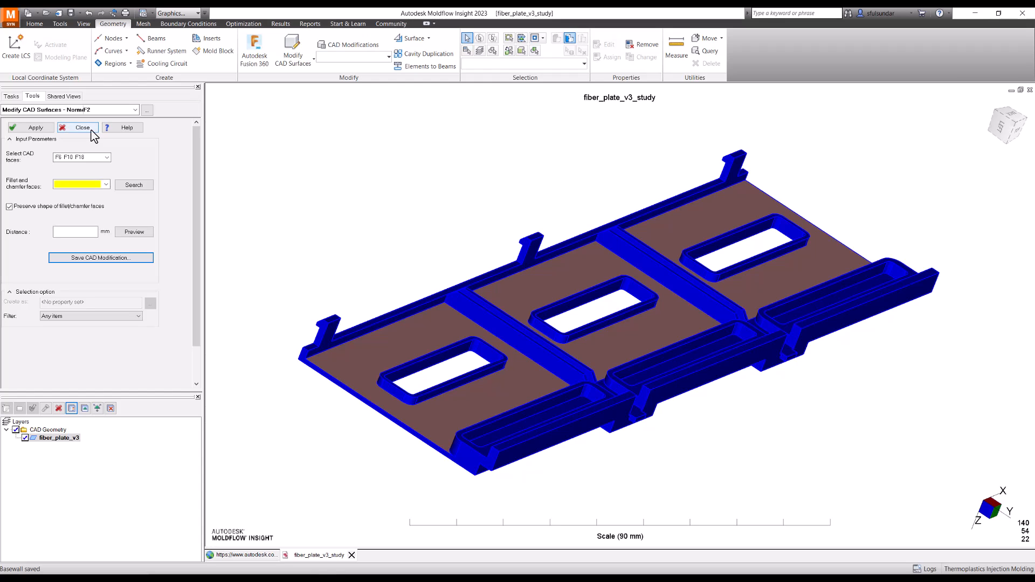
click(82, 127)
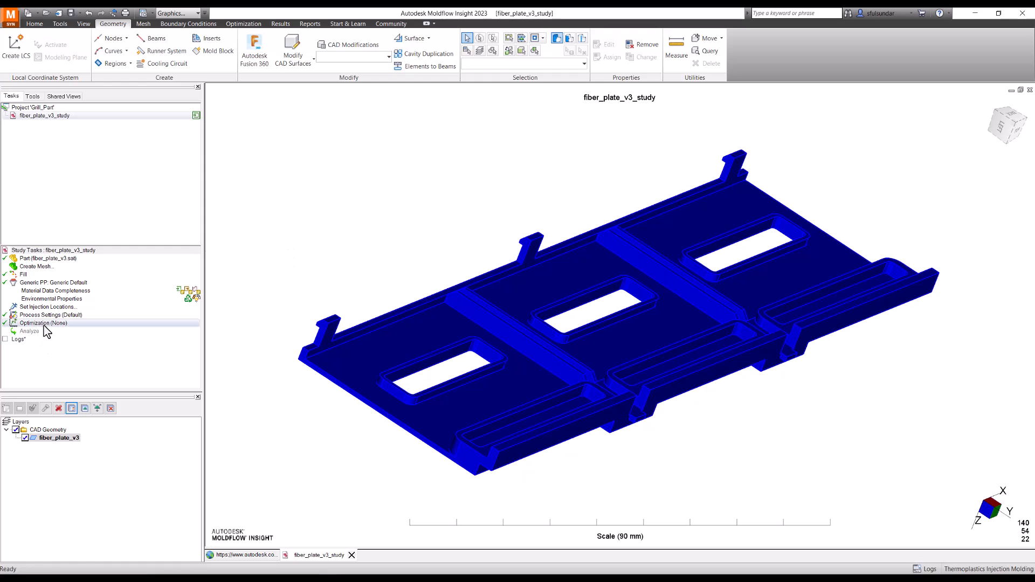
Step: Choose Parametric Study and tick mold temperature, melt temperature, injection time and Basewall as variables
click(46, 322)
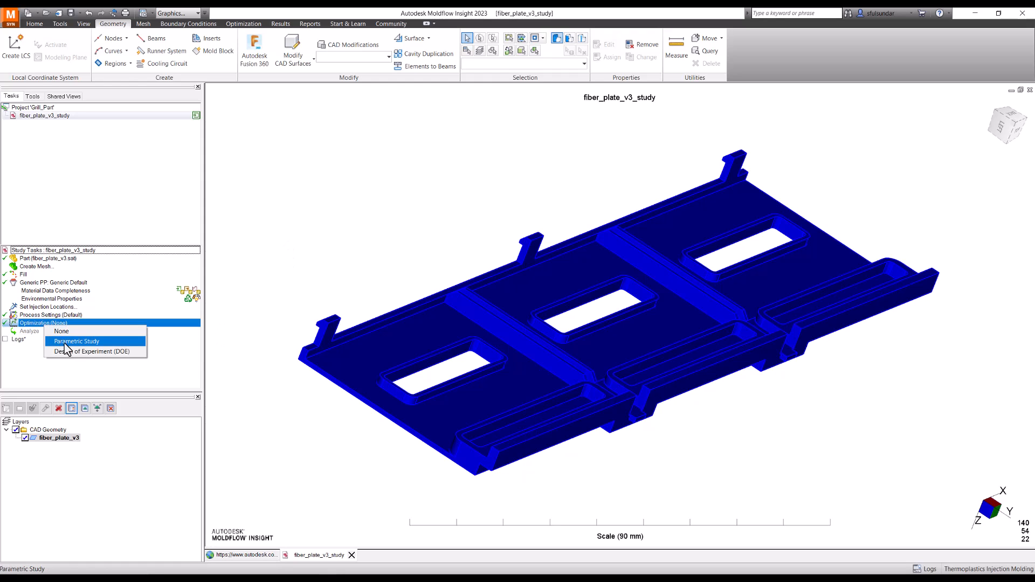
click(75, 341)
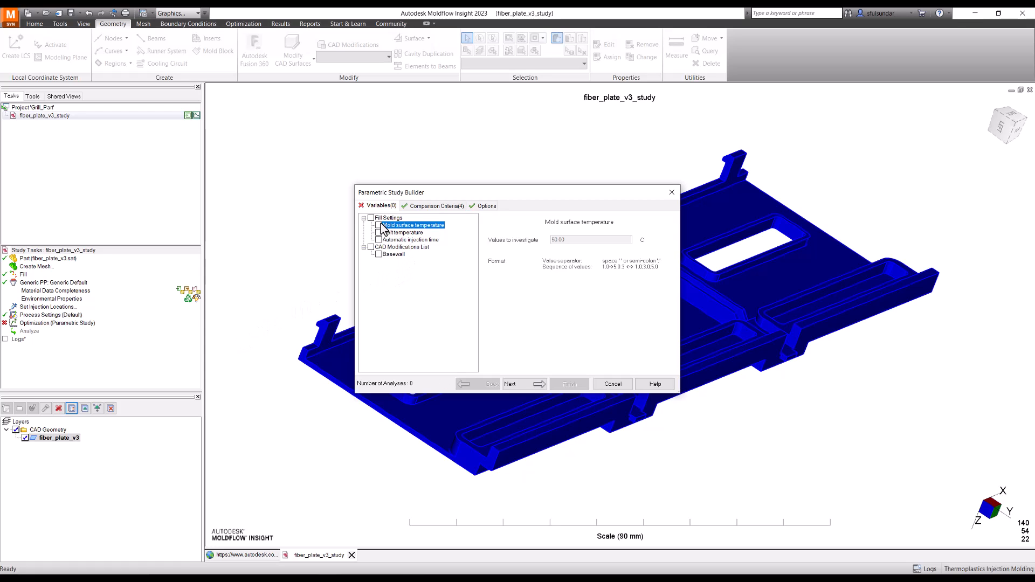
click(378, 226)
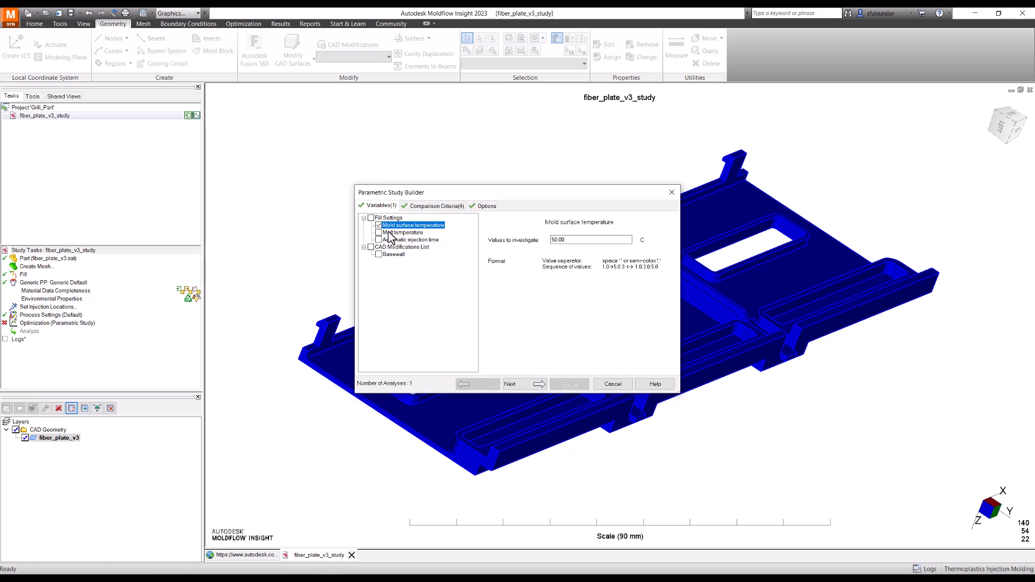
click(379, 233)
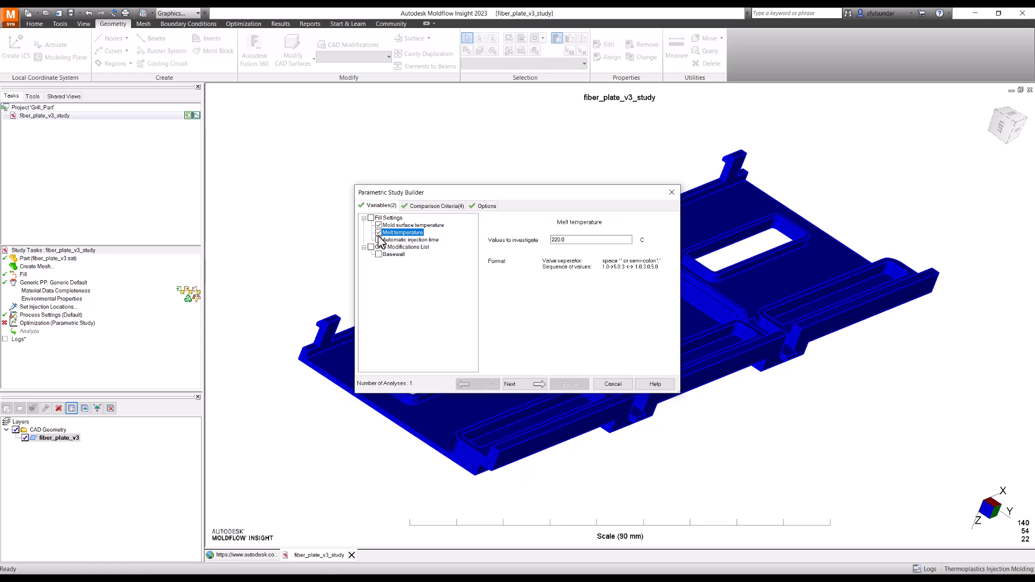
click(379, 240)
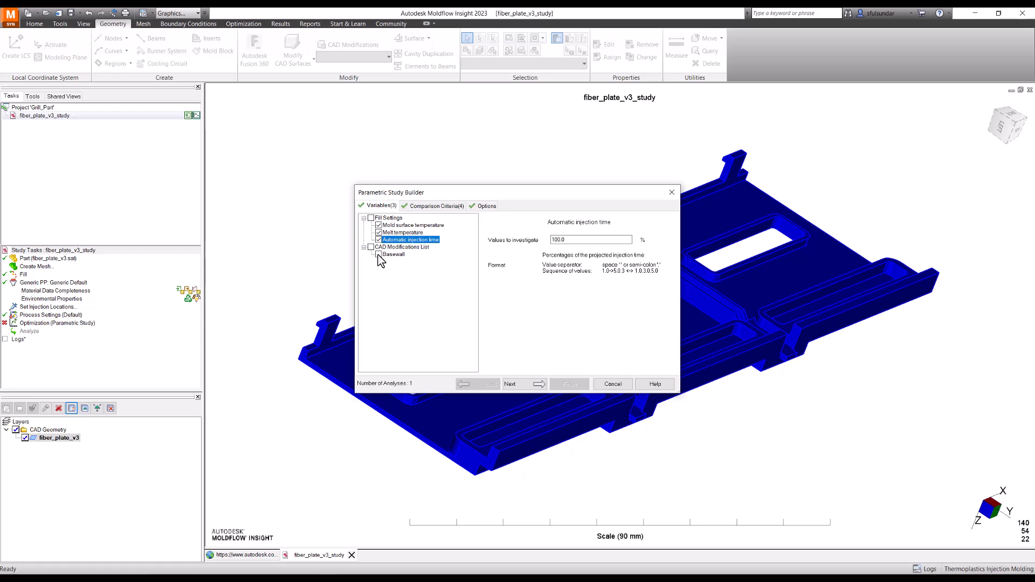
click(379, 254)
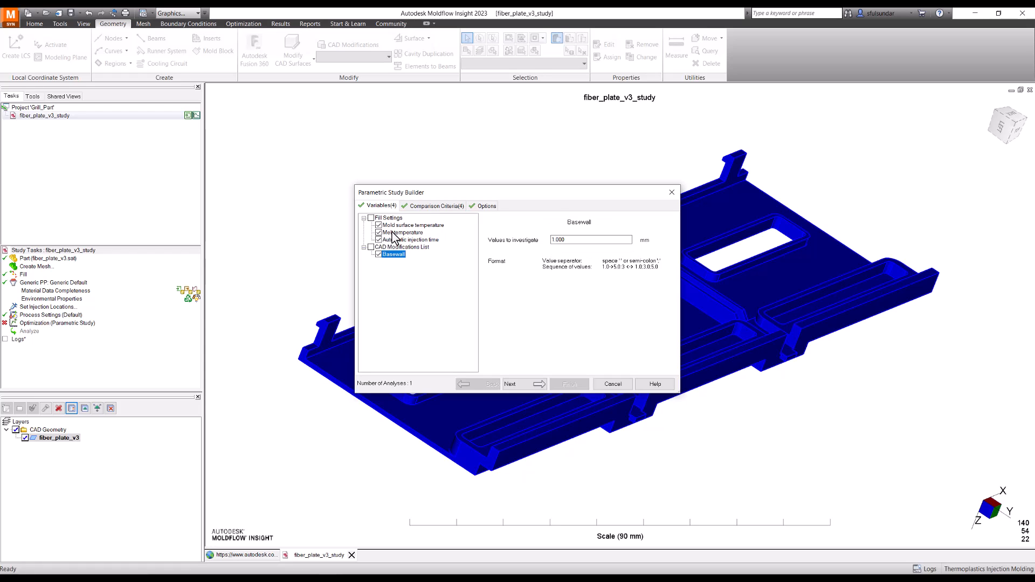
Step: Enter three semicolon-separated values each for mold surface temperature, melt temperature and injection time
click(411, 225)
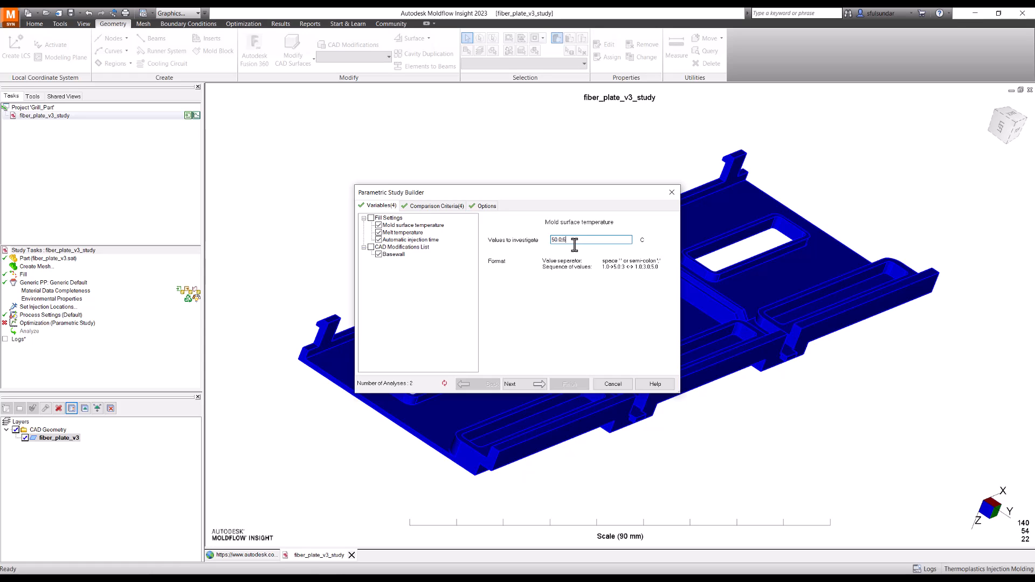
text(0;)
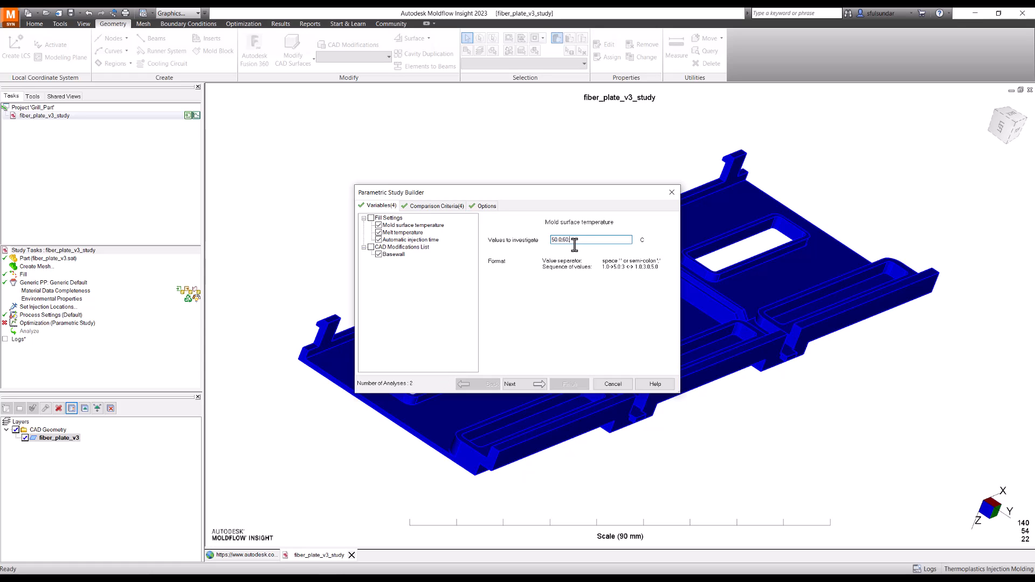
text(7)
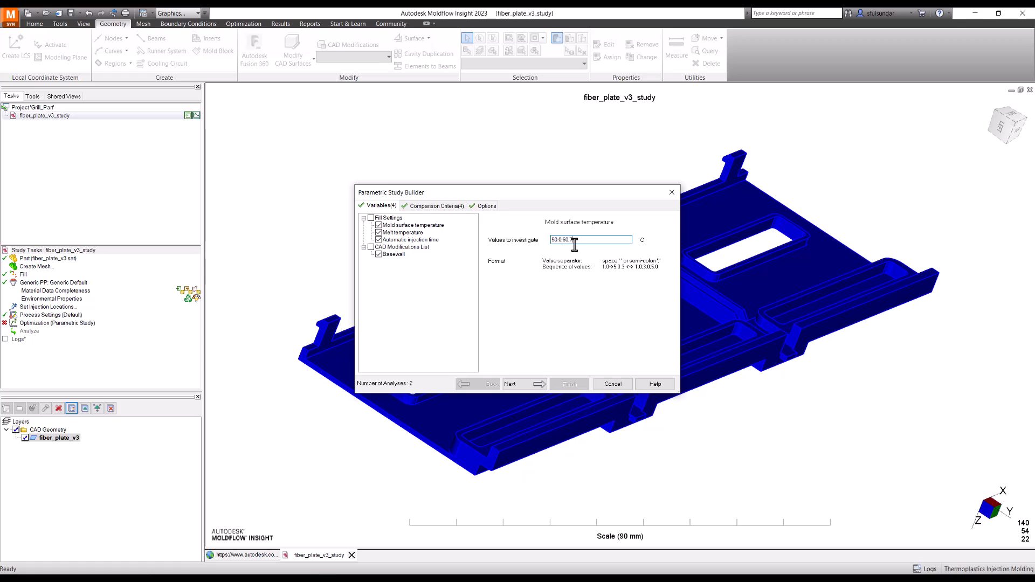
text(;70.0)
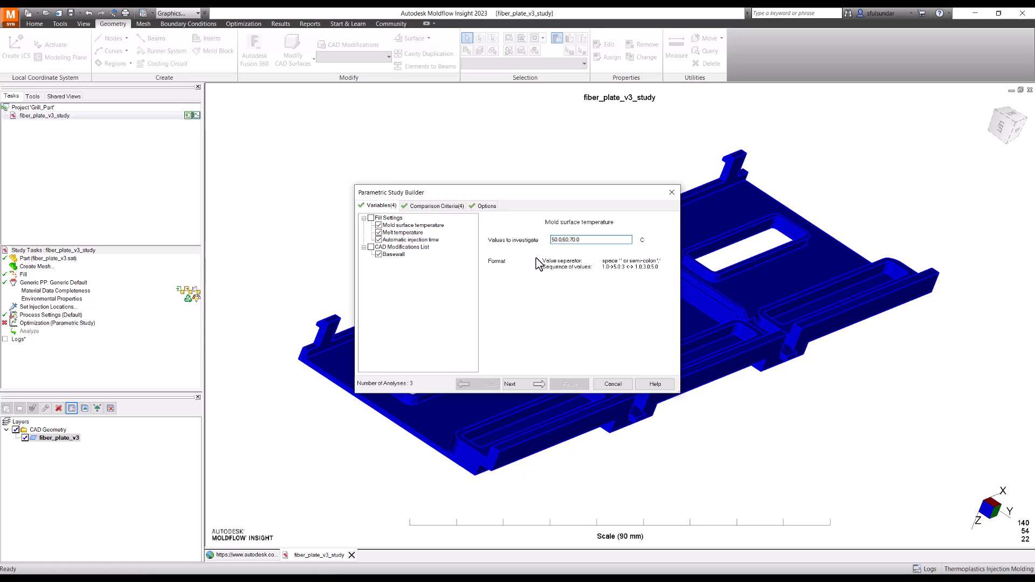
click(591, 239)
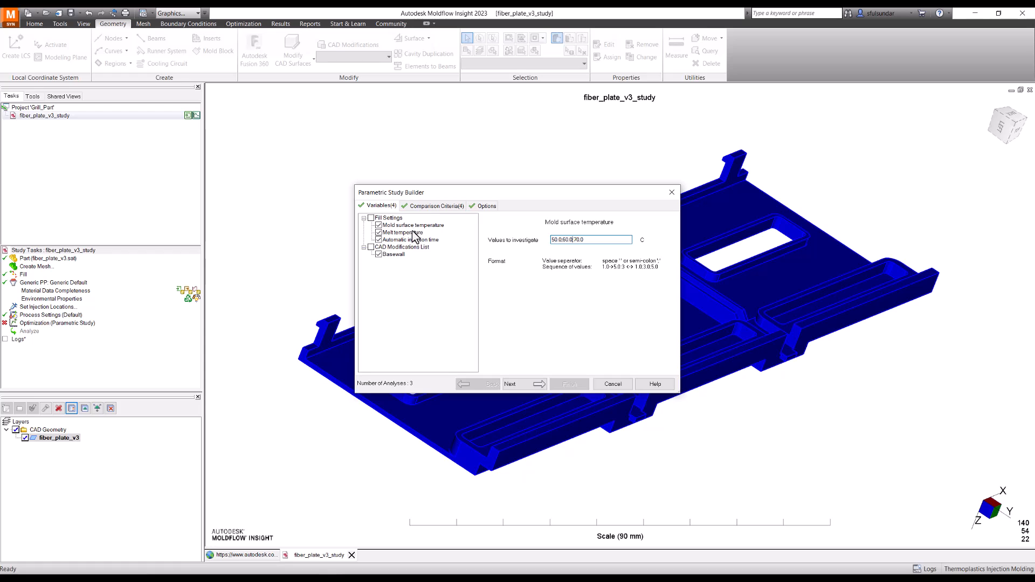
click(401, 232)
text(220.0;)
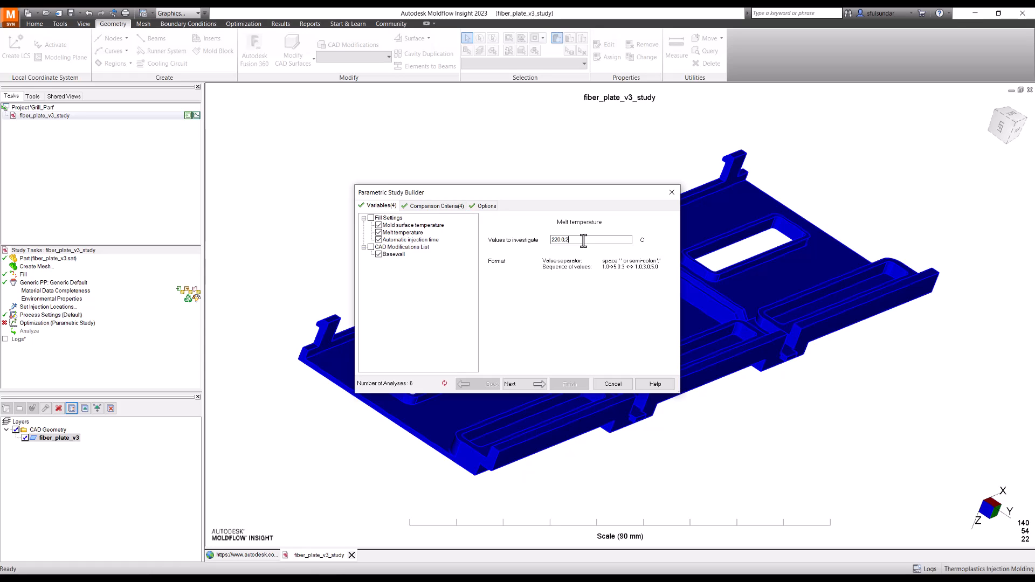
text(25.0;230.0)
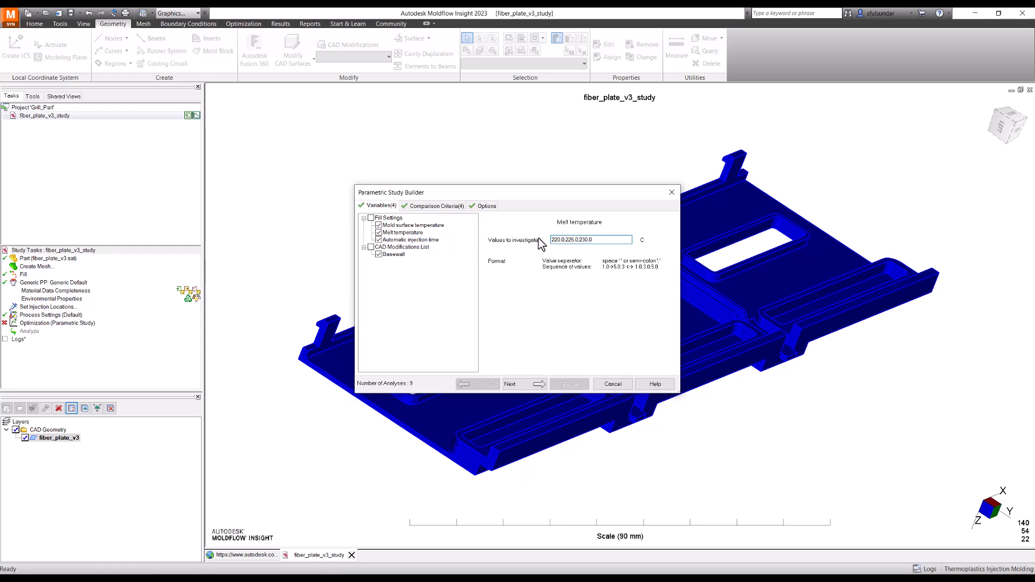
click(407, 239)
text(100.0;110.0;120.0)
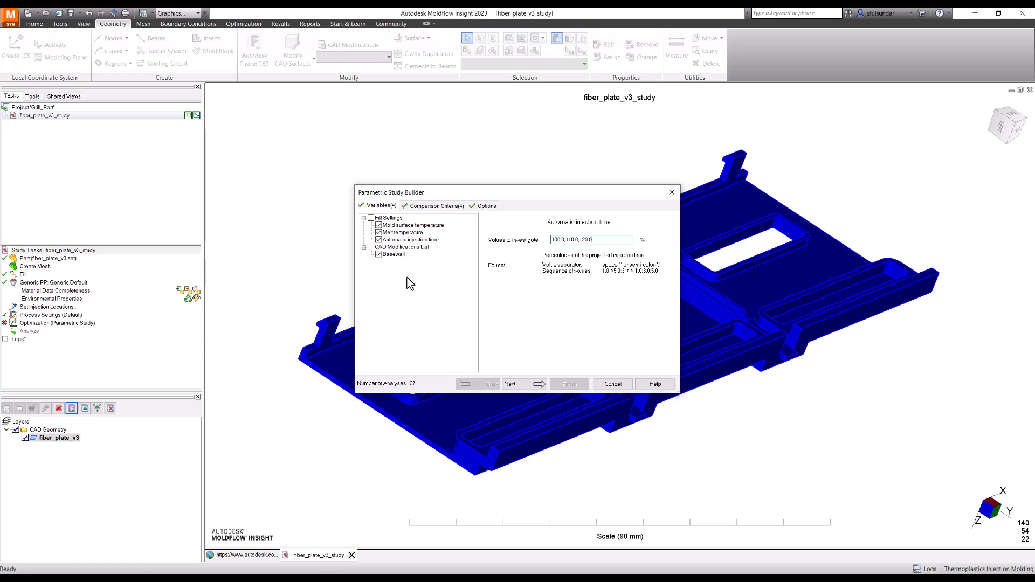
Step: Give Basewall thickness values 1.0;1.5;2.0 mm, raising the study to 81 analyses
click(393, 254)
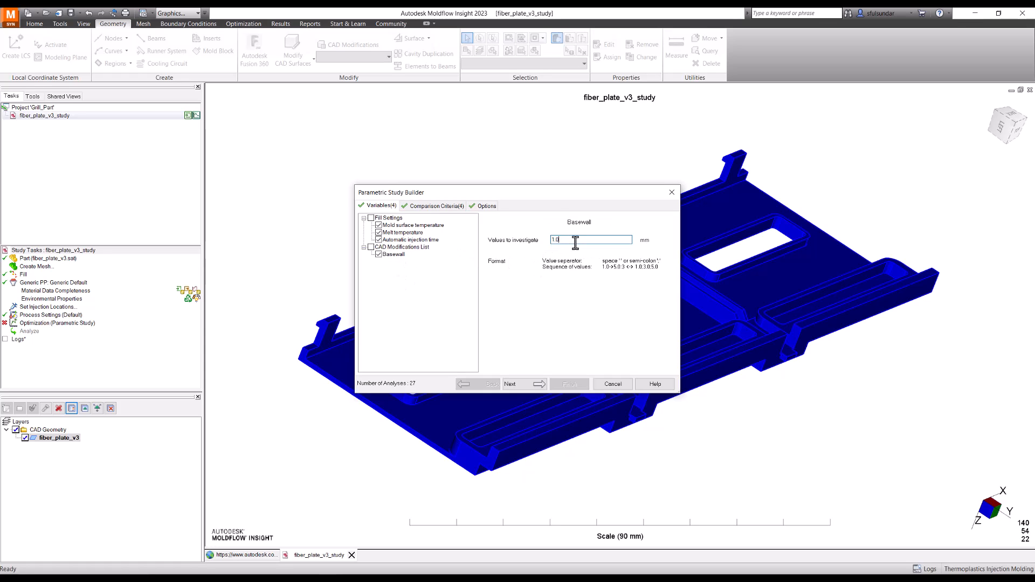
text(;1.5;2.0)
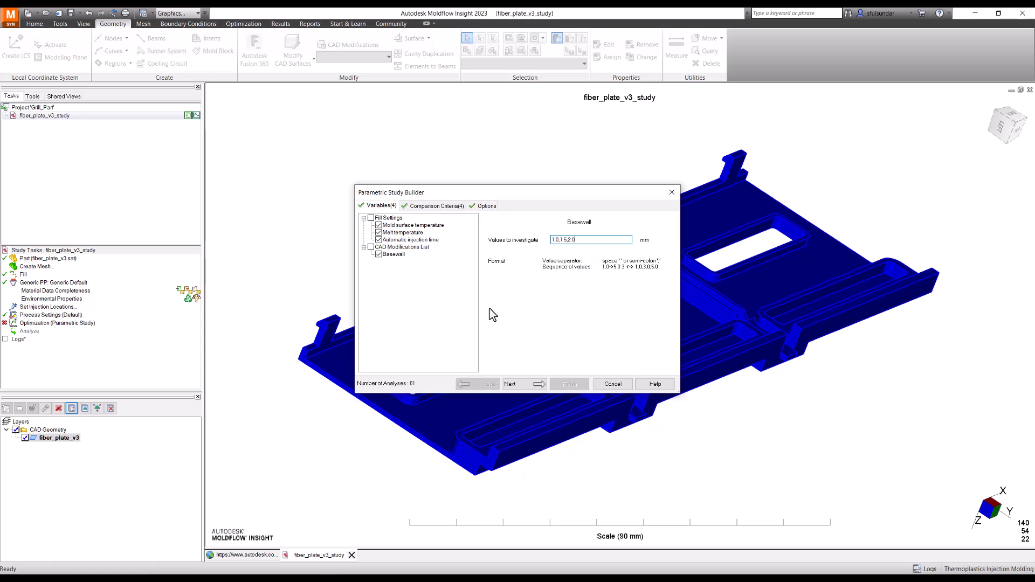
mouse_move(496, 305)
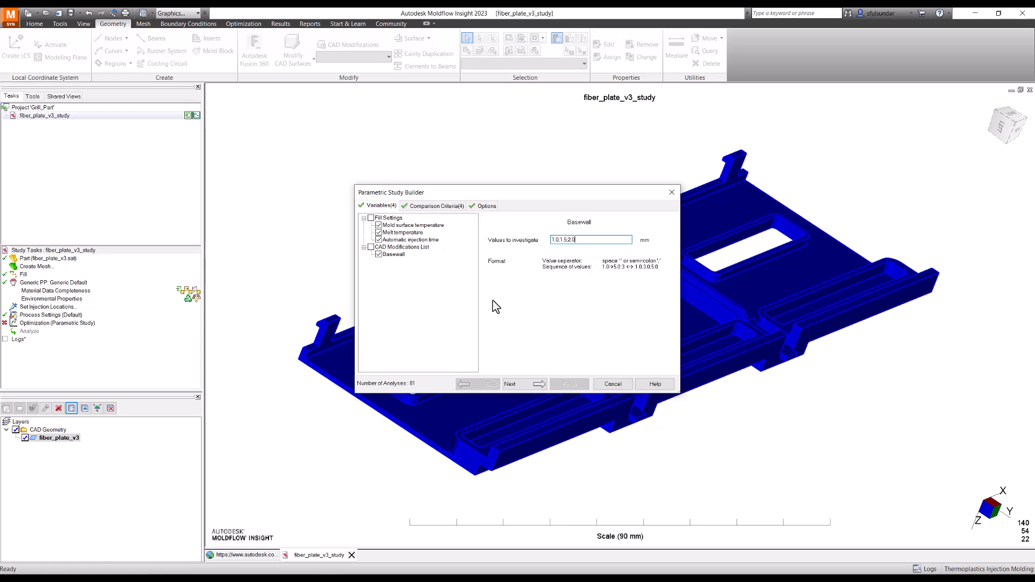
Step: Review the fill comparison criteria including temperature at flow front and advance to the study options page
click(519, 384)
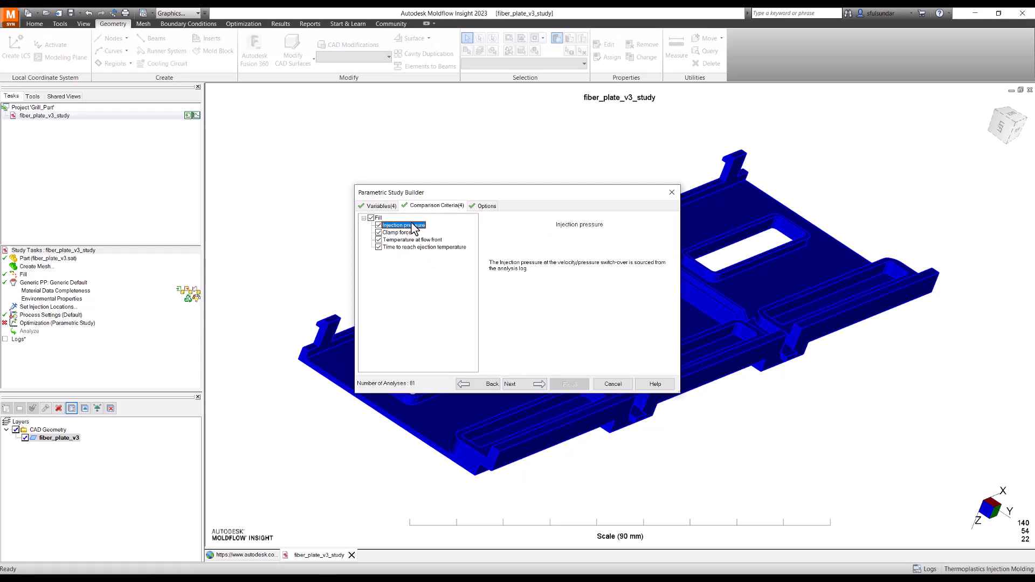
click(410, 240)
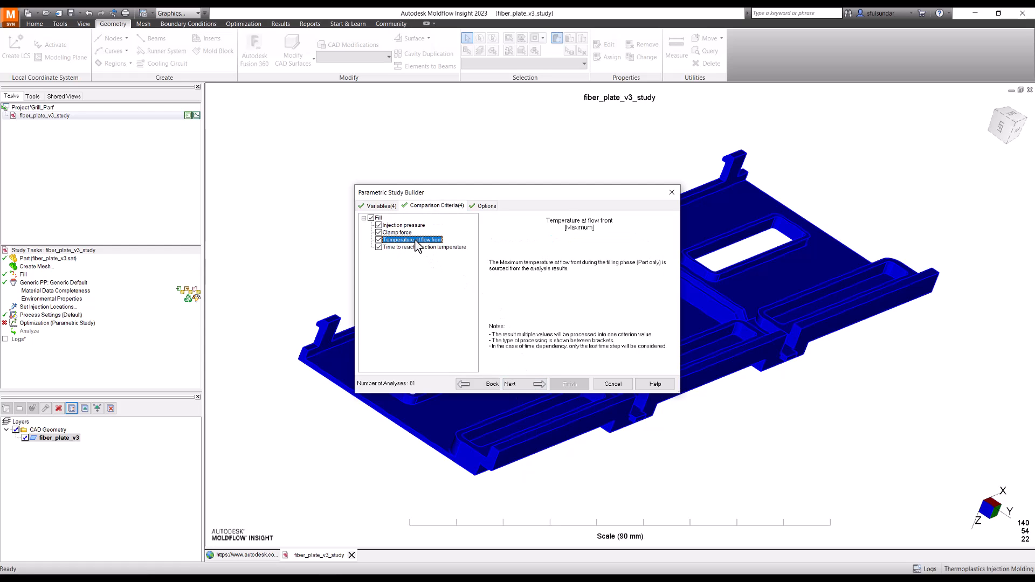
click(419, 247)
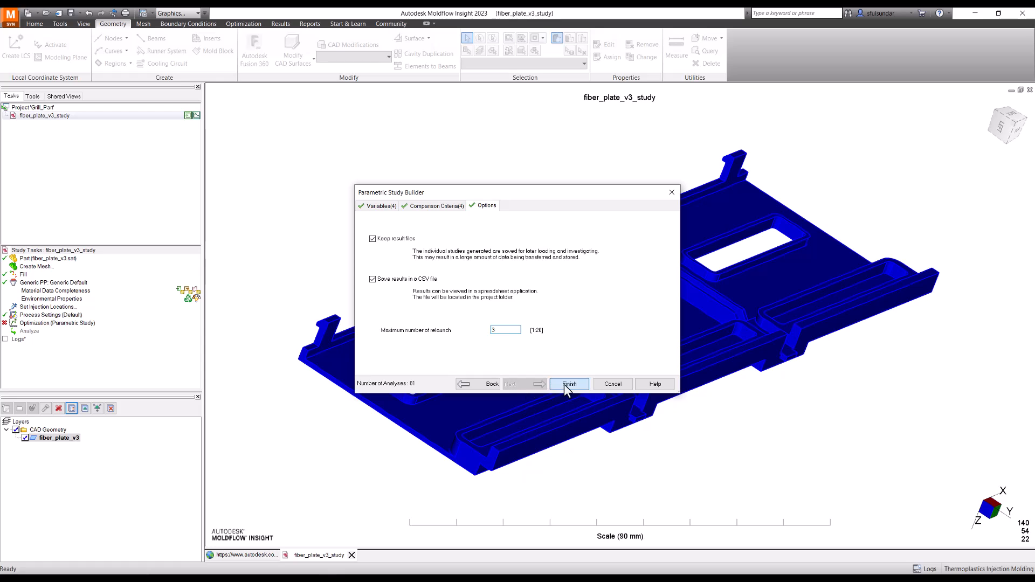
Step: Finish the Parametric Study Builder and scroll the Study Tasks pane to see its variables and criteria
click(568, 383)
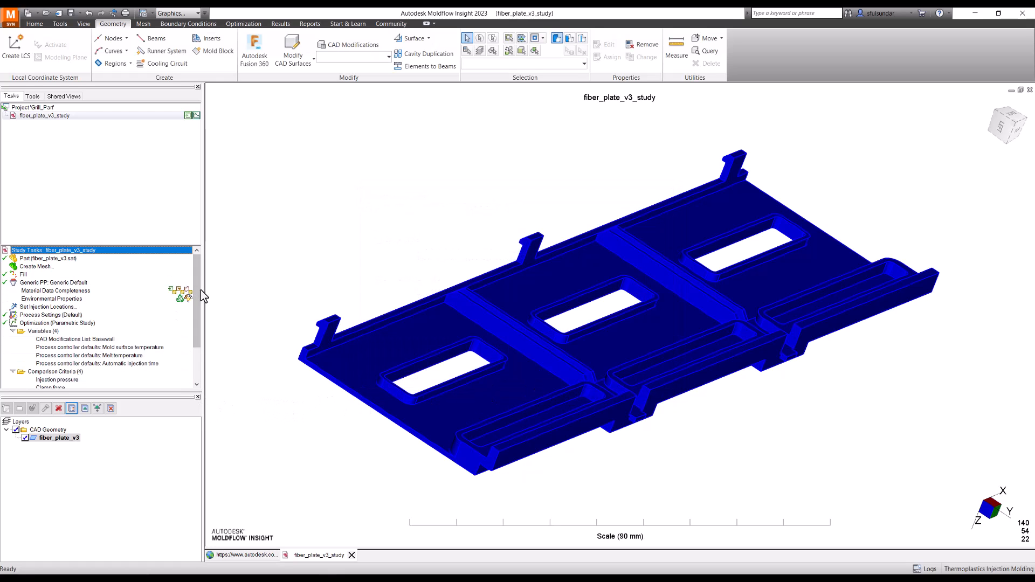
scroll(down, 3)
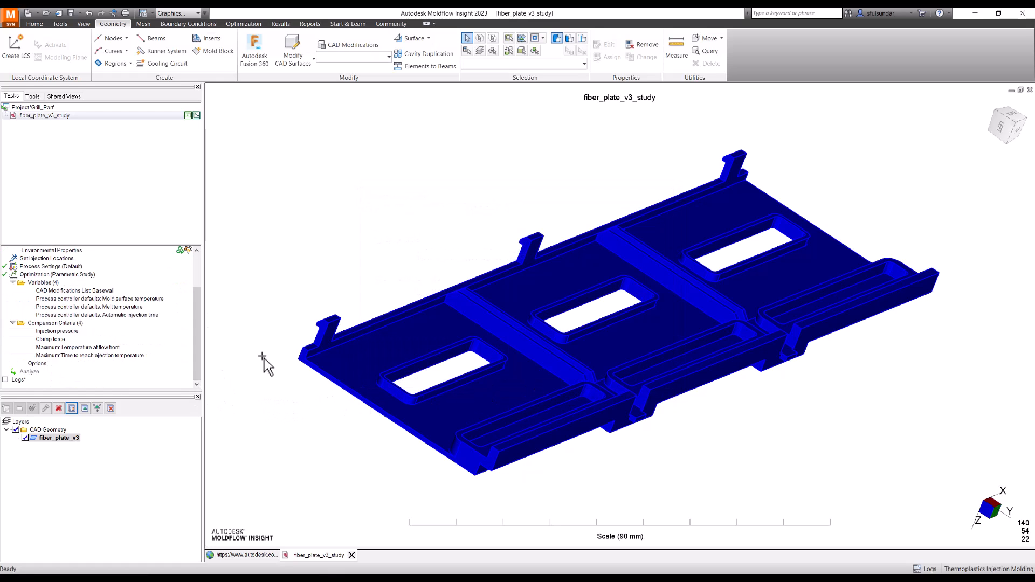
mouse_move(503, 308)
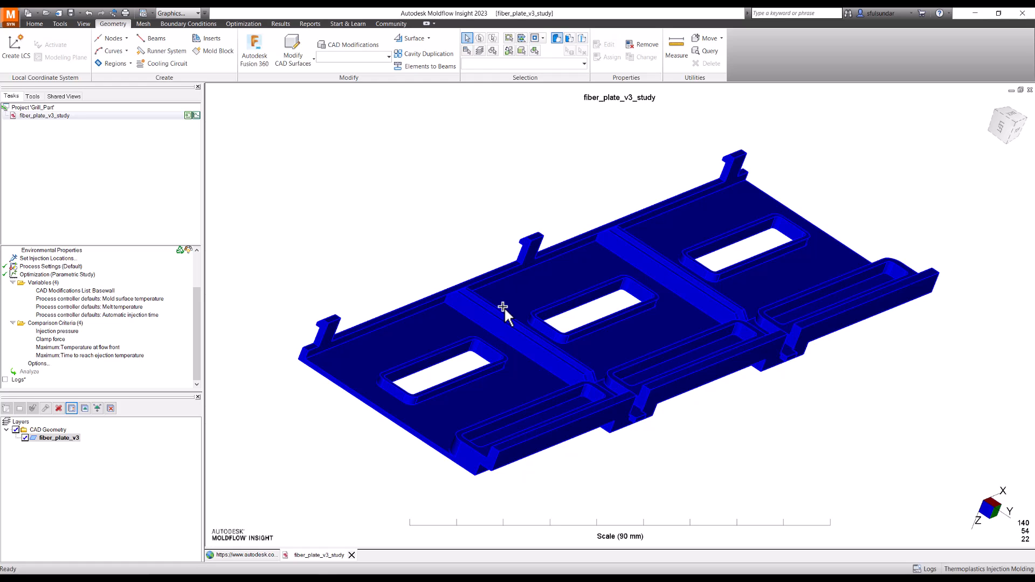
mouse_move(320, 254)
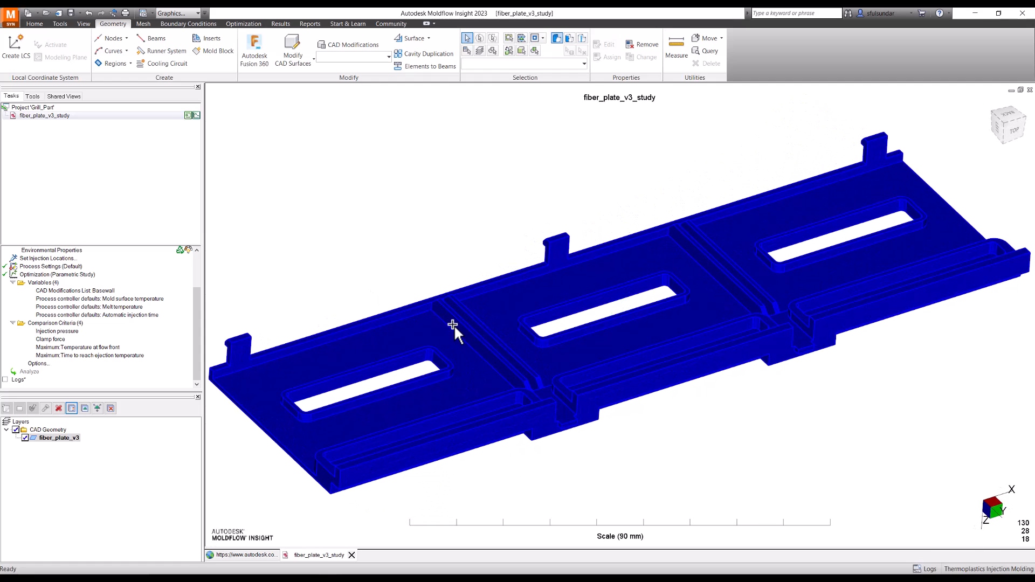
mouse_move(374, 331)
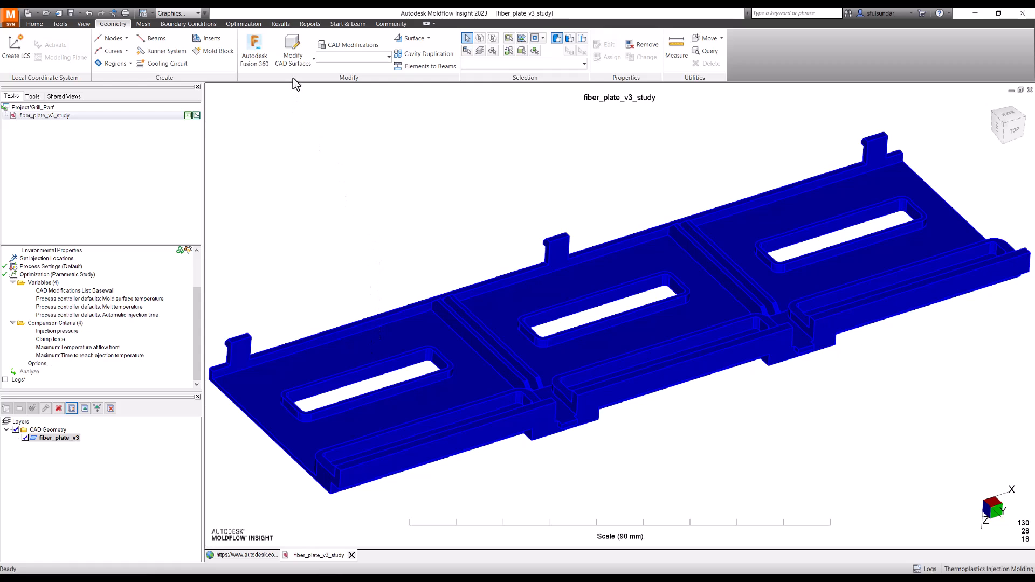
mouse_move(508, 376)
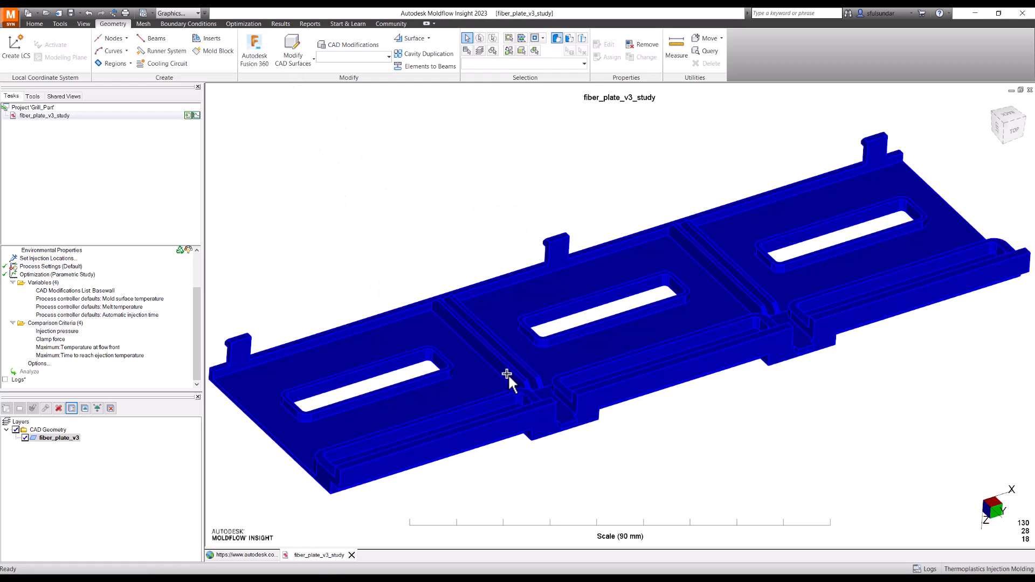
Step: Select the central rib face for a normal-direction CAD surface offset
click(292, 55)
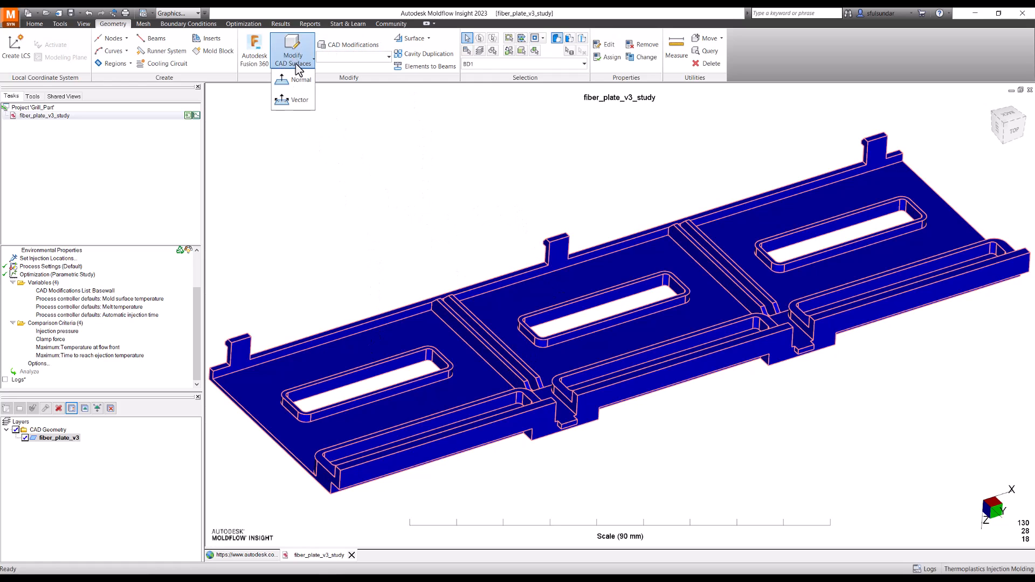
click(301, 80)
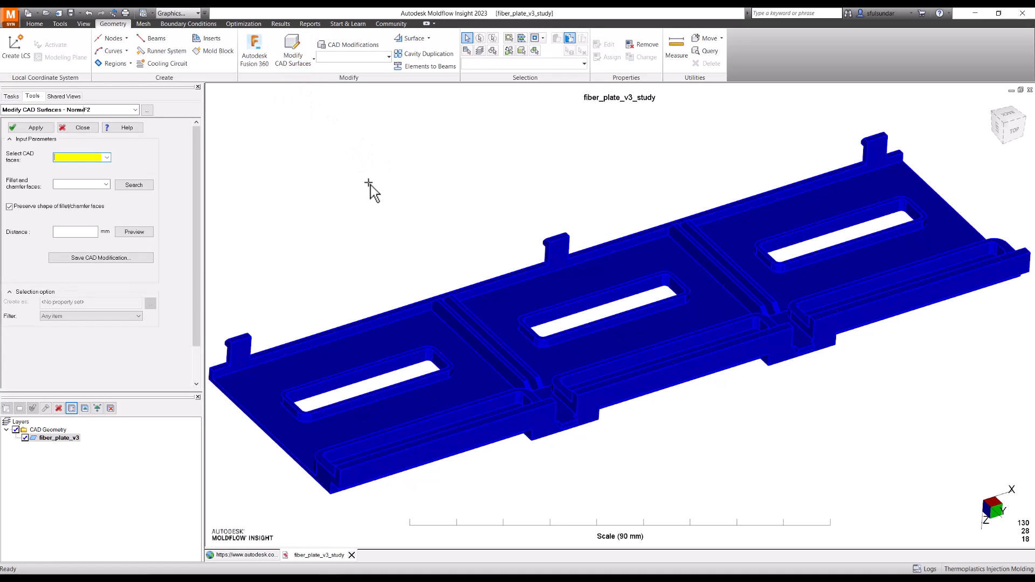
click(475, 343)
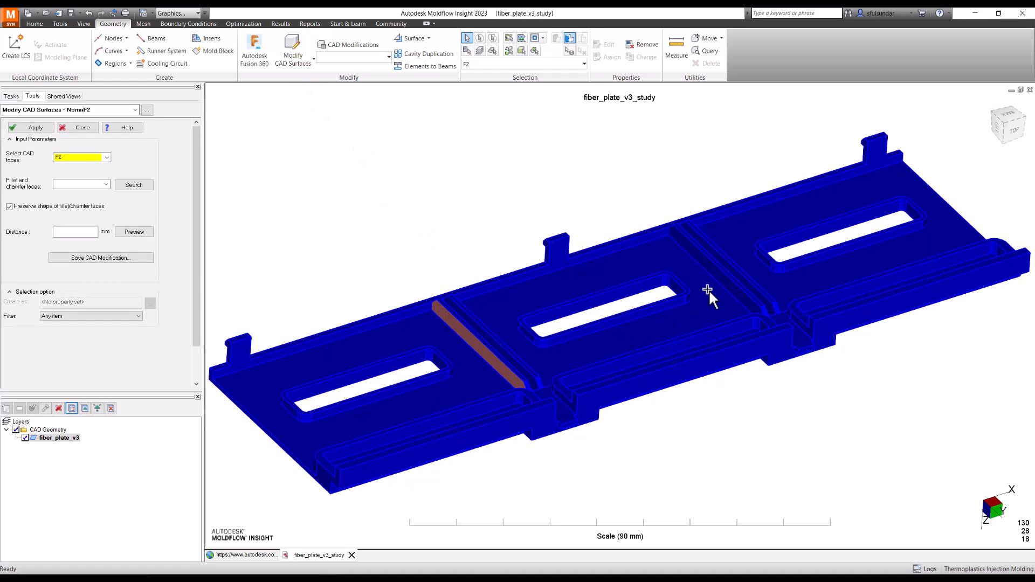
drag(708, 290, 754, 309)
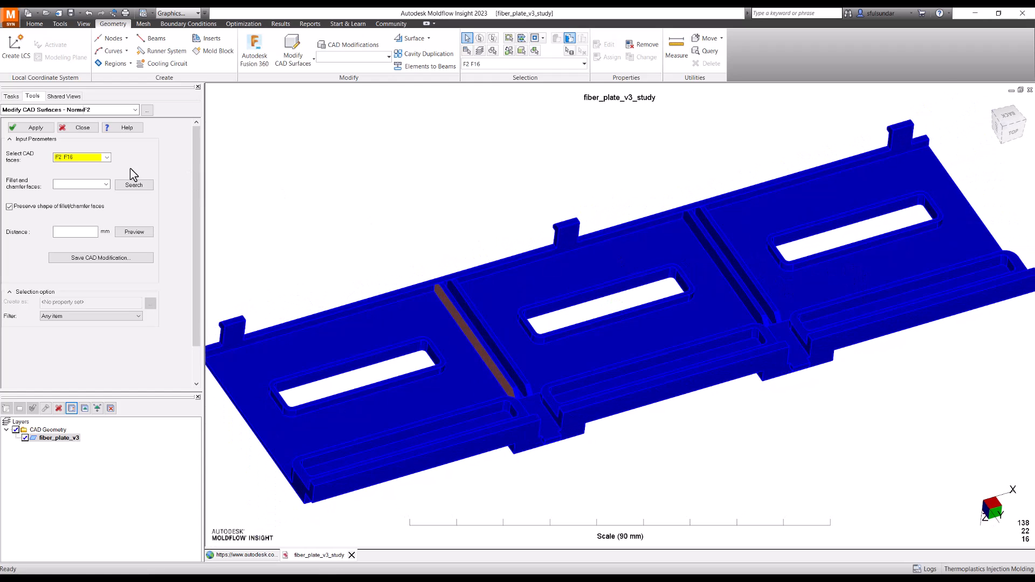
Step: Save the selected rib faces as a CAD modification named Ribs
click(101, 257)
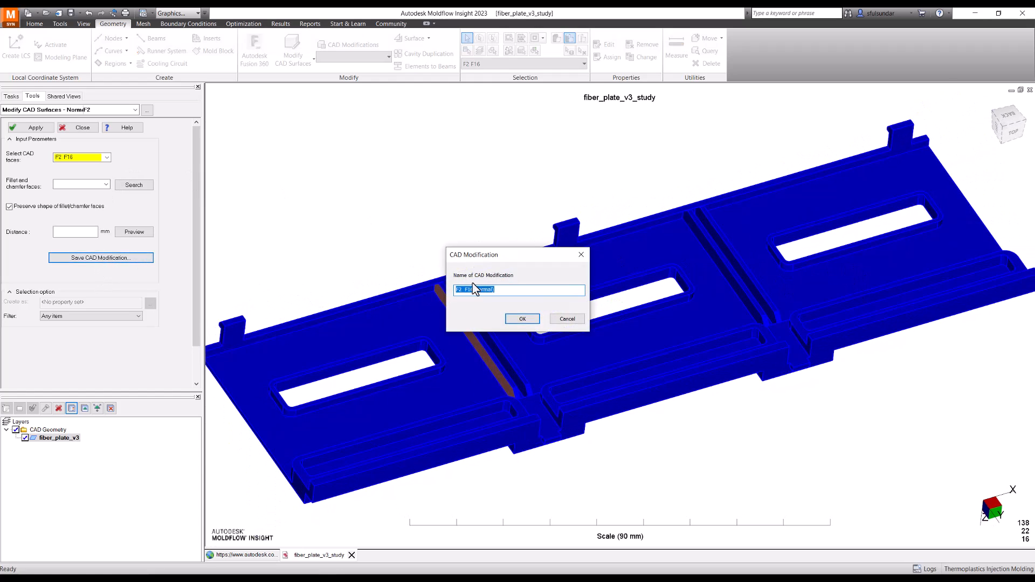
text(Ribs)
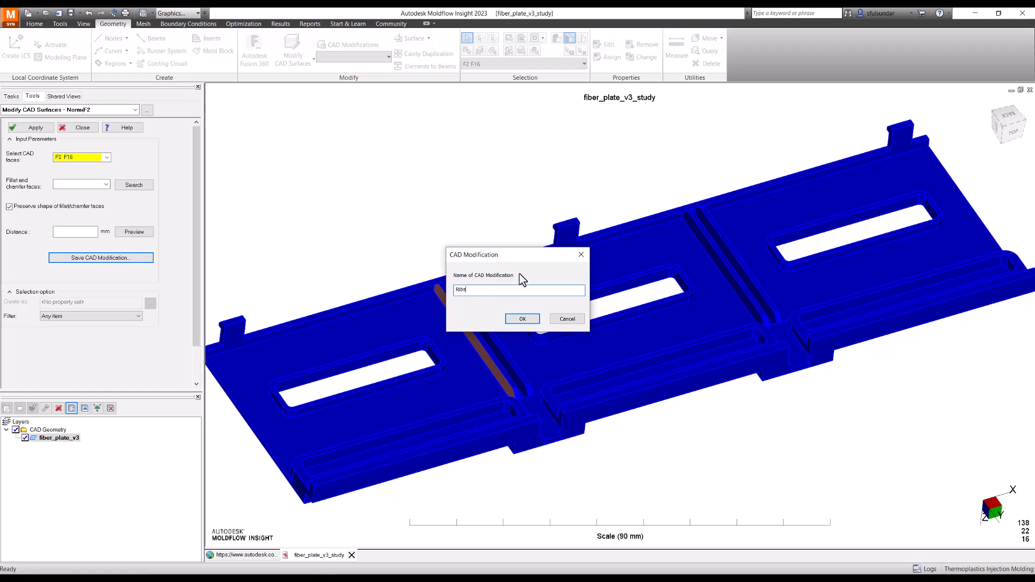
click(521, 319)
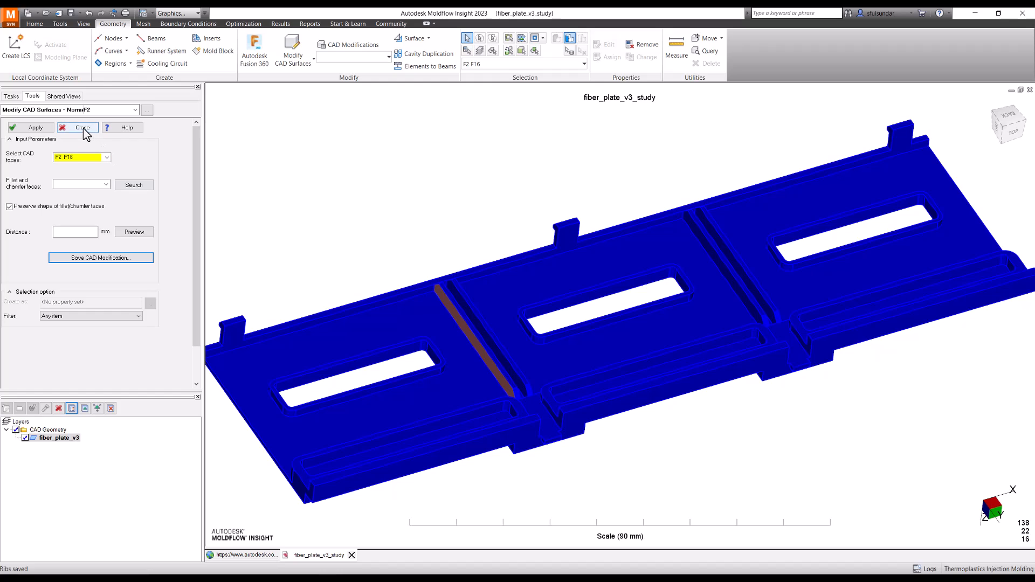
click(83, 127)
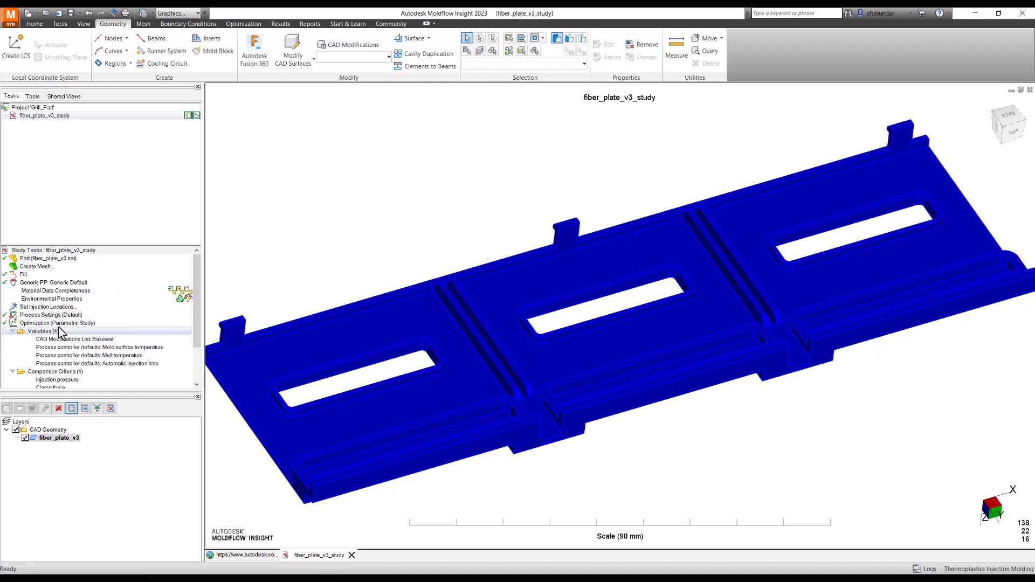
Step: Include the Ribs CAD modification as a study variable with initial values 1.0:1
double_click(56, 322)
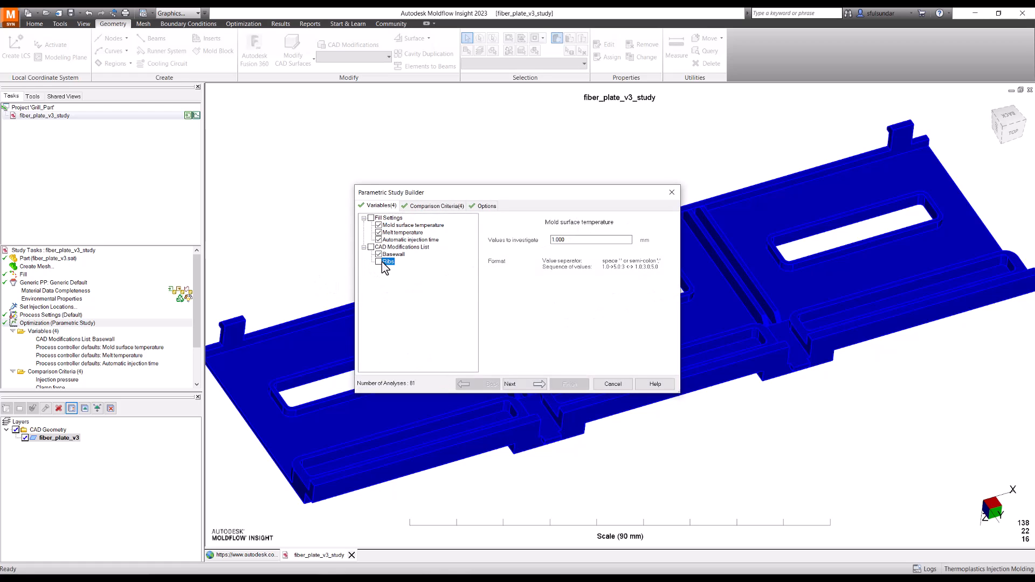
click(379, 261)
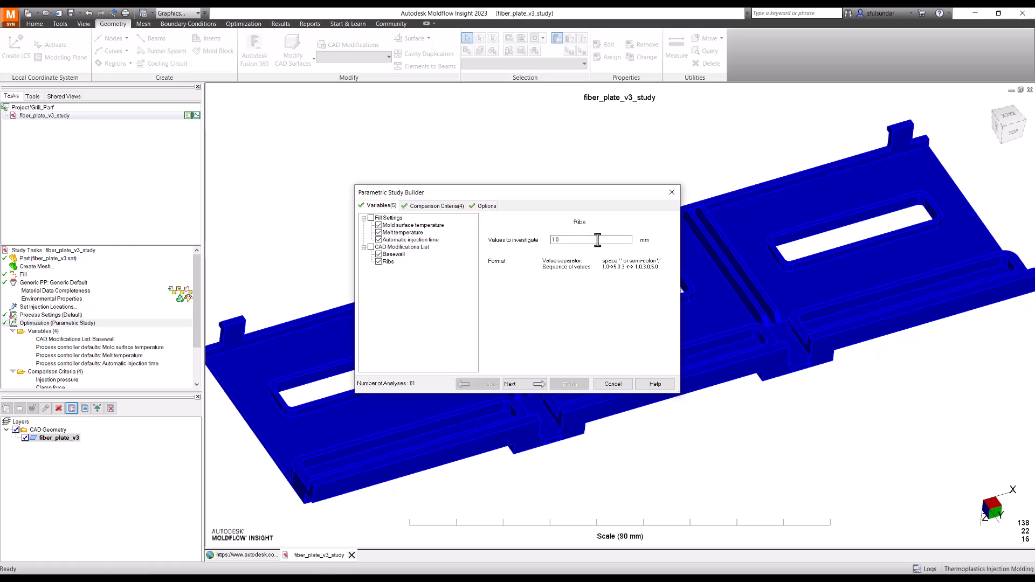
text(1.0:1)
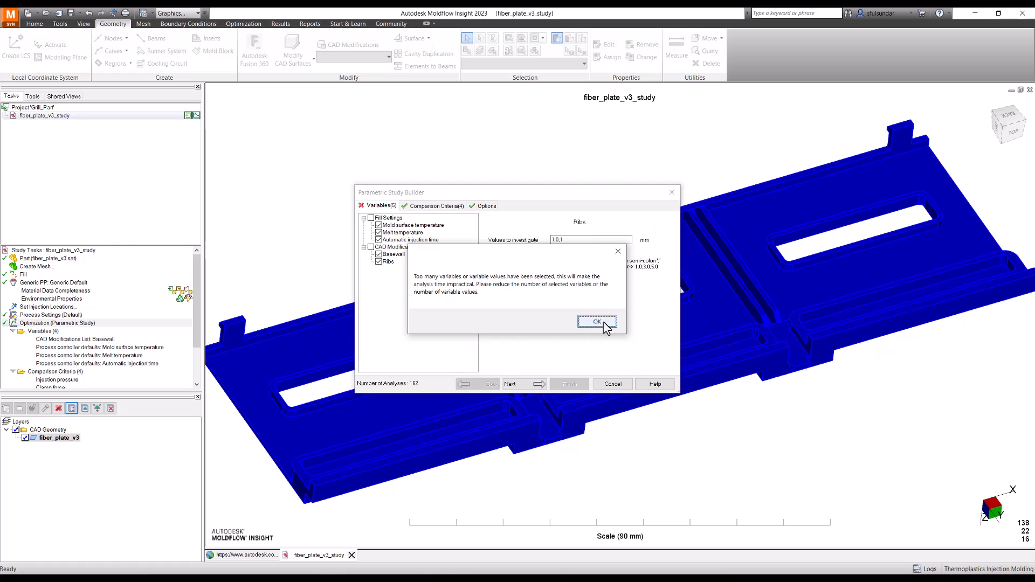
click(596, 321)
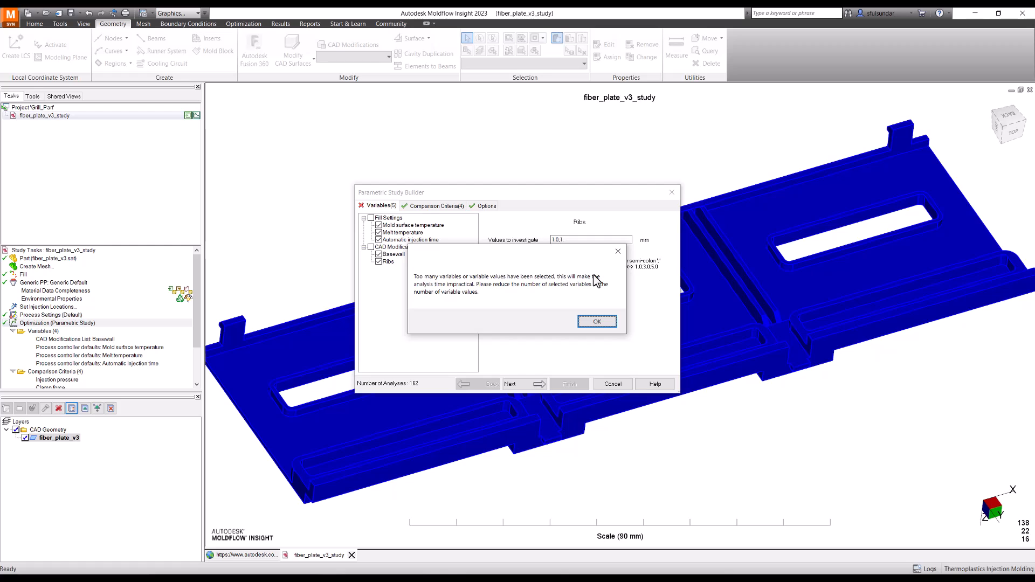
Step: Adjust the Ribs values field, dismissing repeated too-many-analyses warnings at 243 analyses
click(596, 322)
text(2)
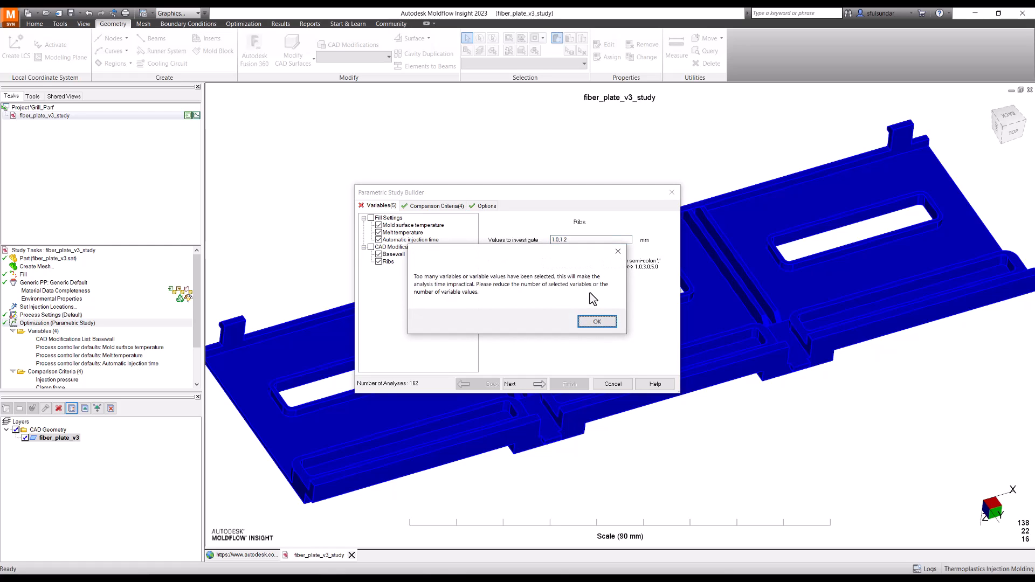
click(596, 322)
text(5;)
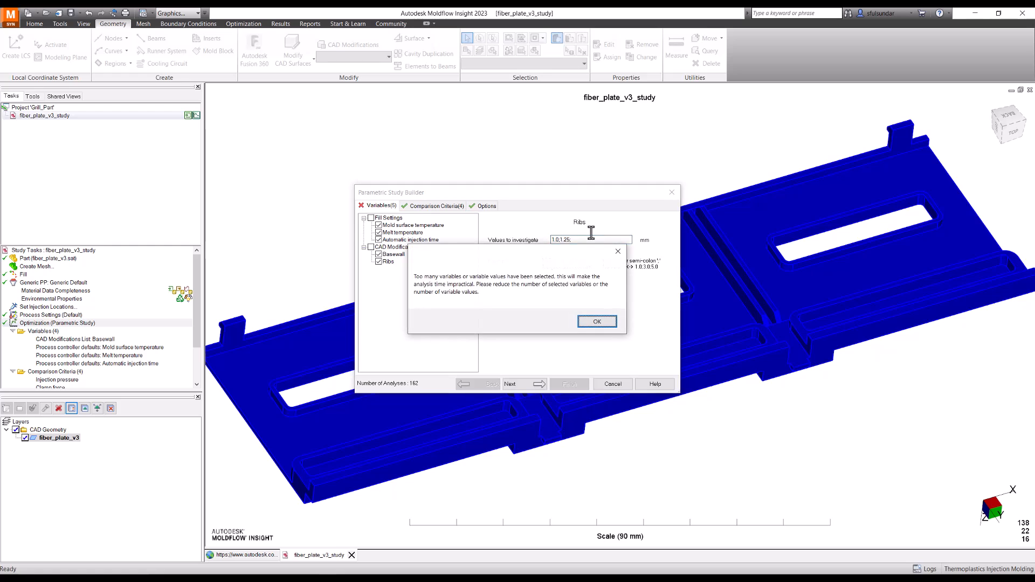
click(596, 321)
text(1)
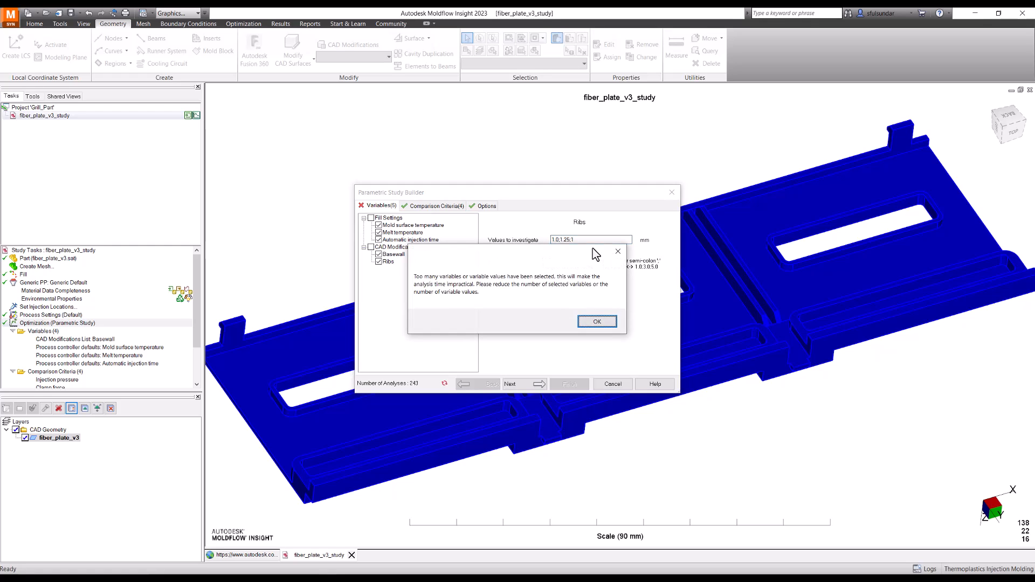
click(596, 321)
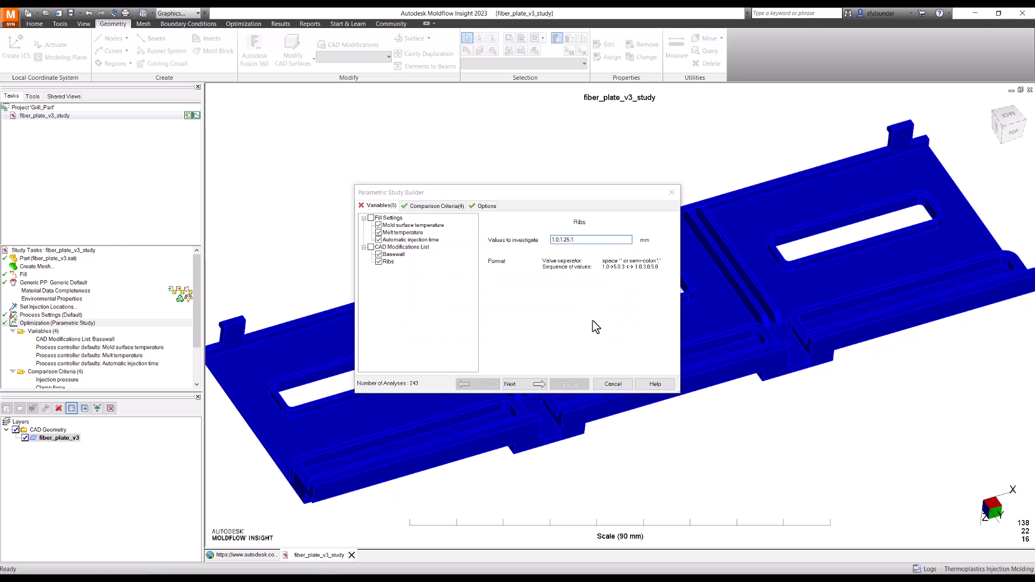
Step: Set the rib thickness values to investigate to 1.0:1.25:1.5
click(591, 239)
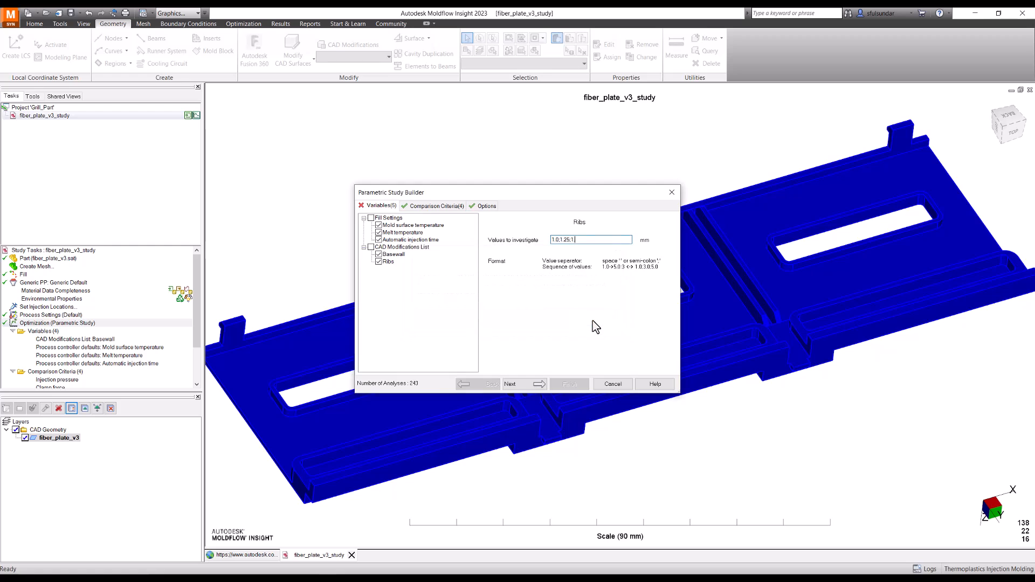
text(.5)
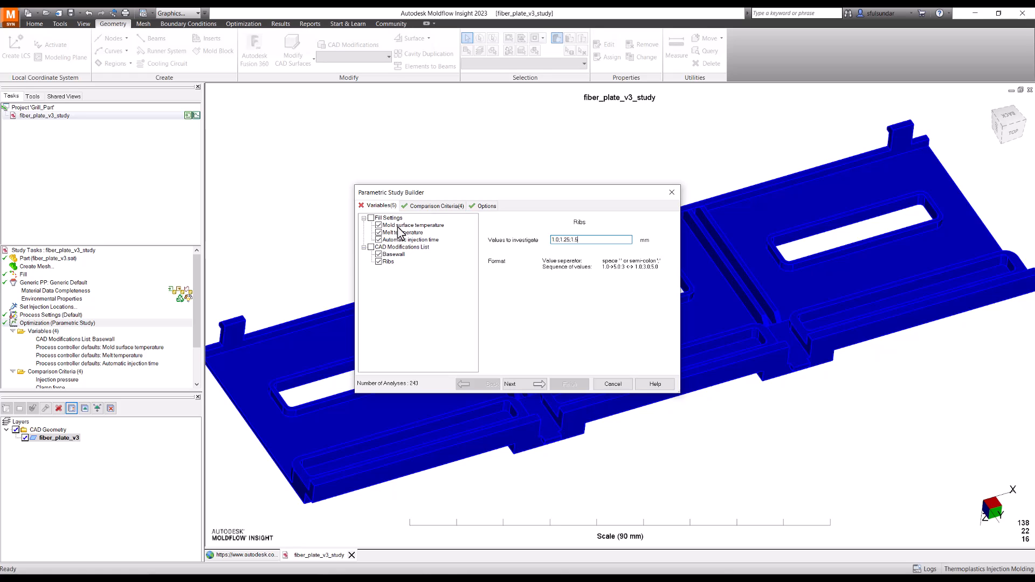
mouse_move(393, 260)
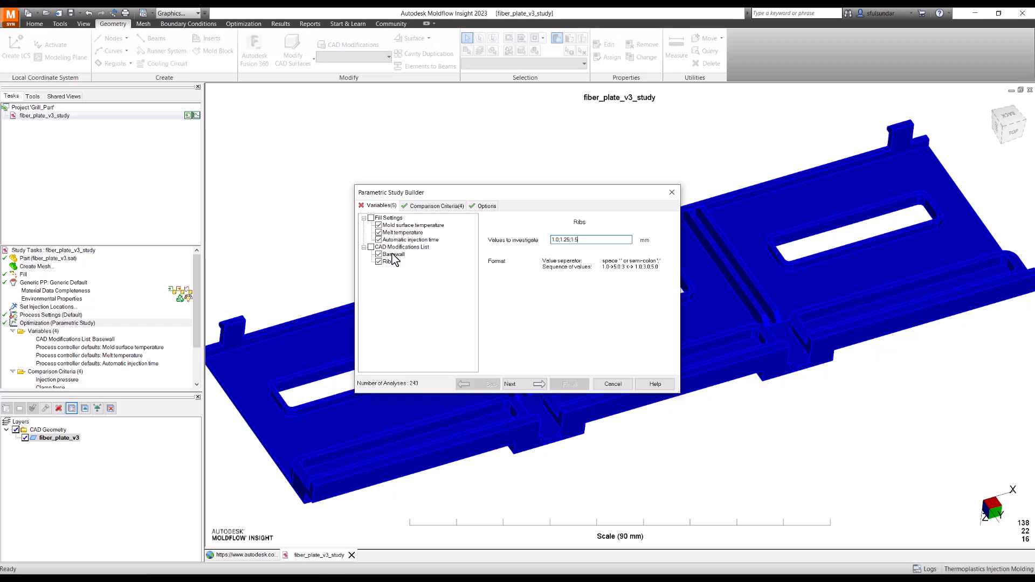